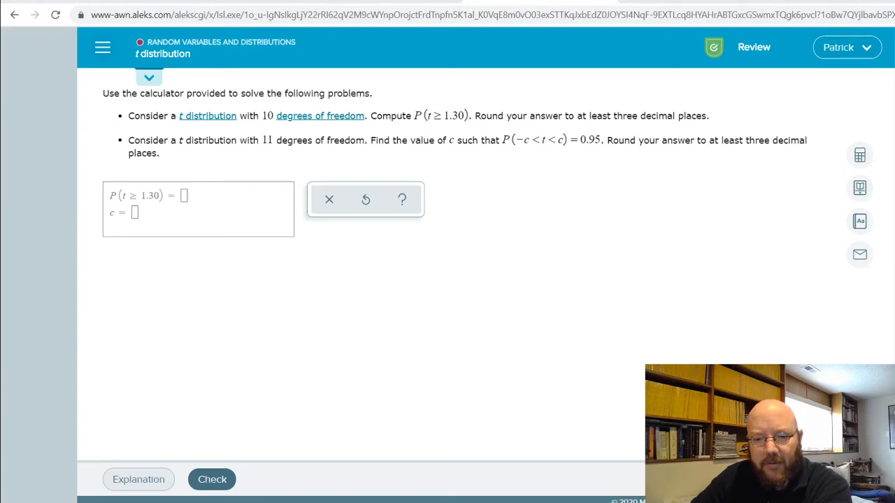
# Bring up the built-in calculator beside the blank t-distribution answer boxes
pyautogui.click(185, 196)
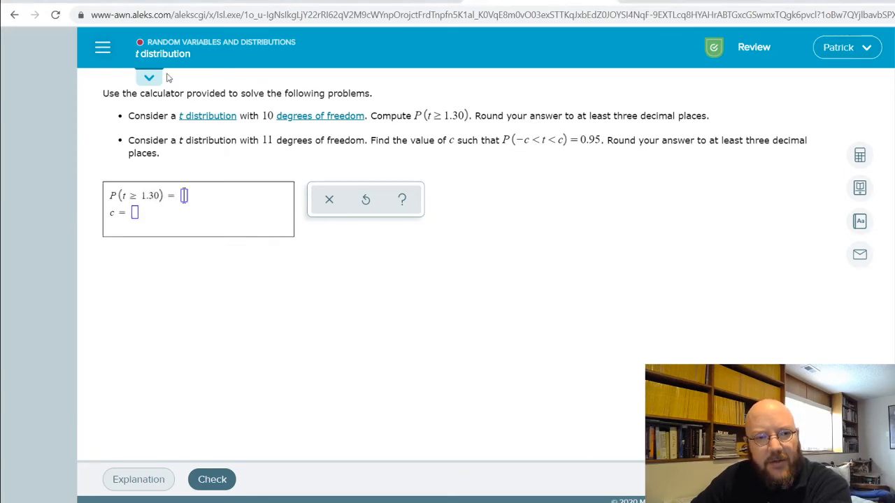
pyautogui.moveTo(188, 69)
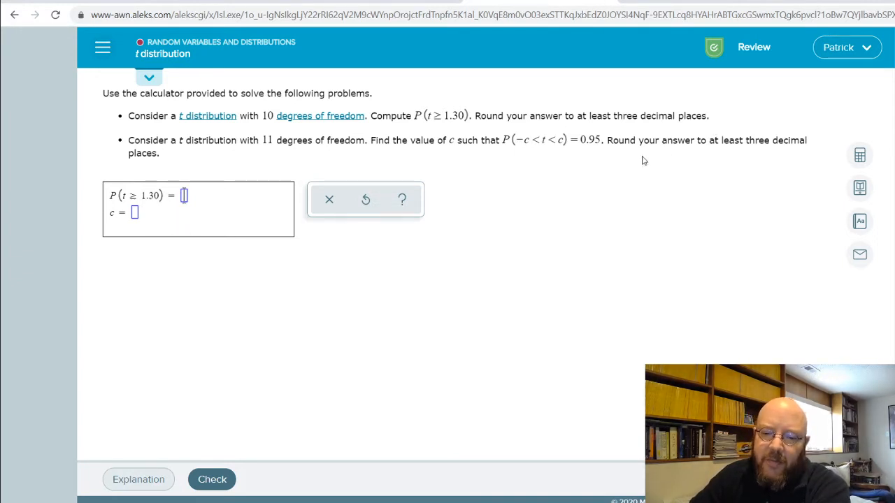
pyautogui.moveTo(657, 176)
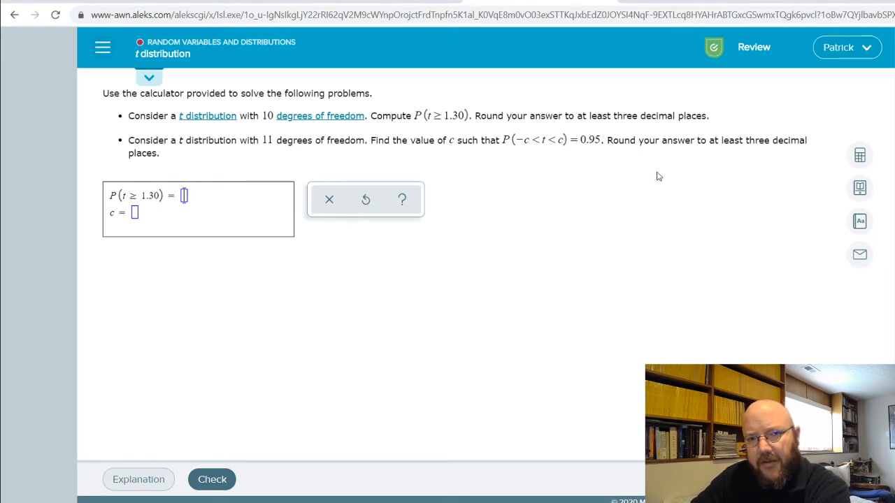
pyautogui.click(858, 153)
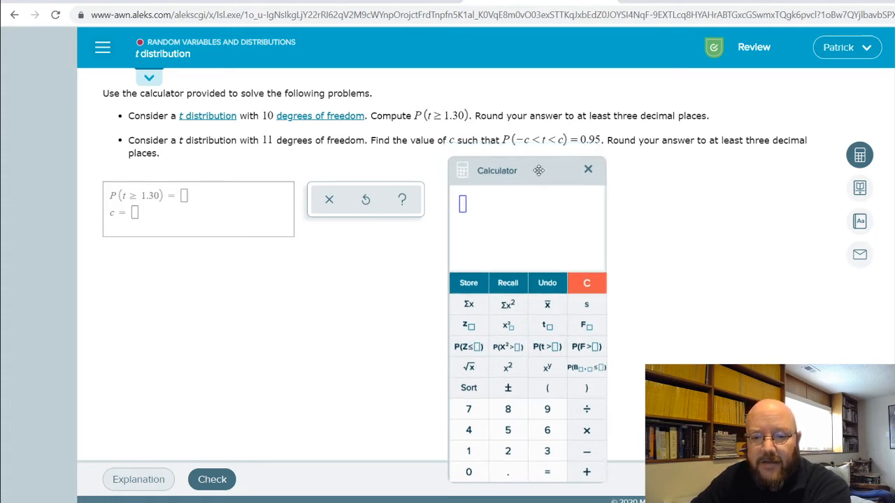
pyautogui.moveTo(547, 324)
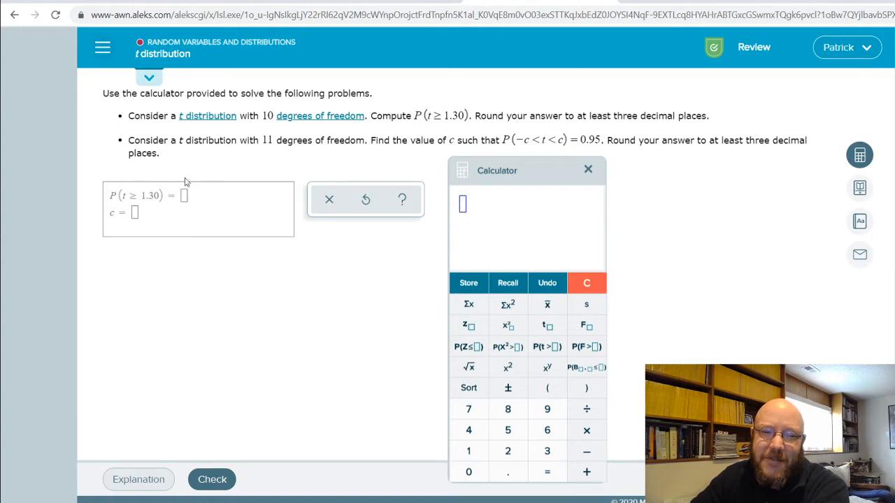
pyautogui.moveTo(507, 347)
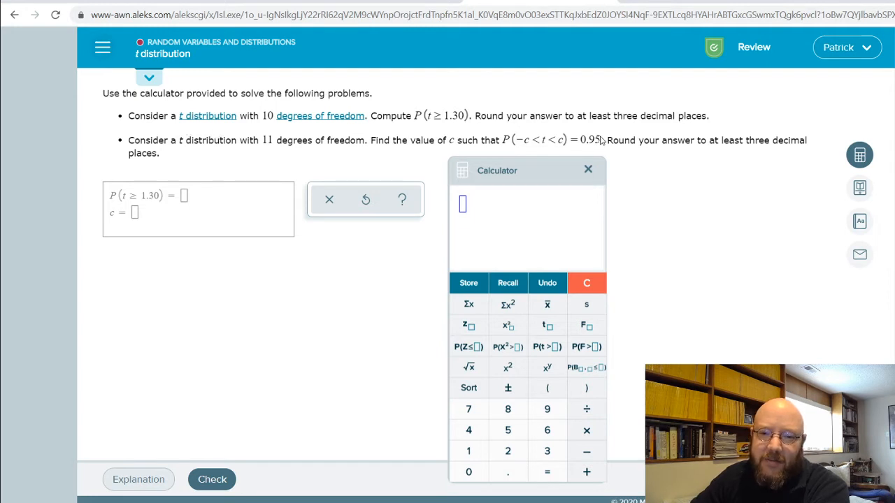
pyautogui.moveTo(547, 347)
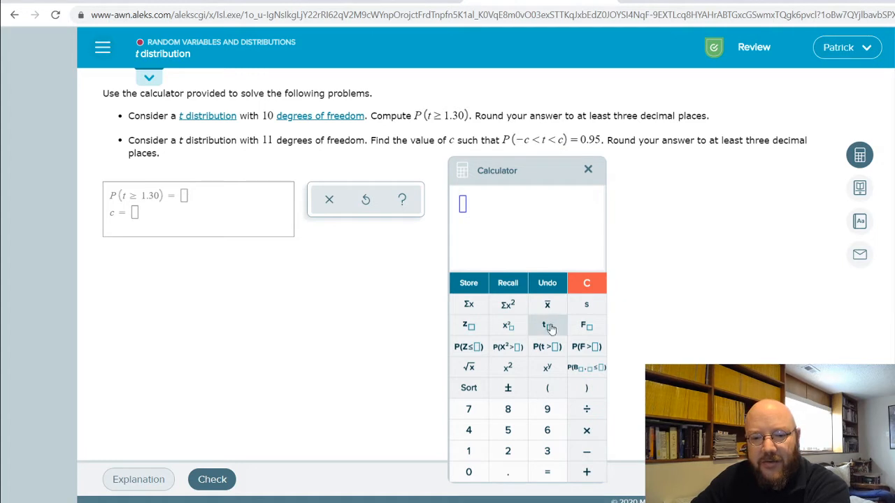
pyautogui.moveTo(568, 336)
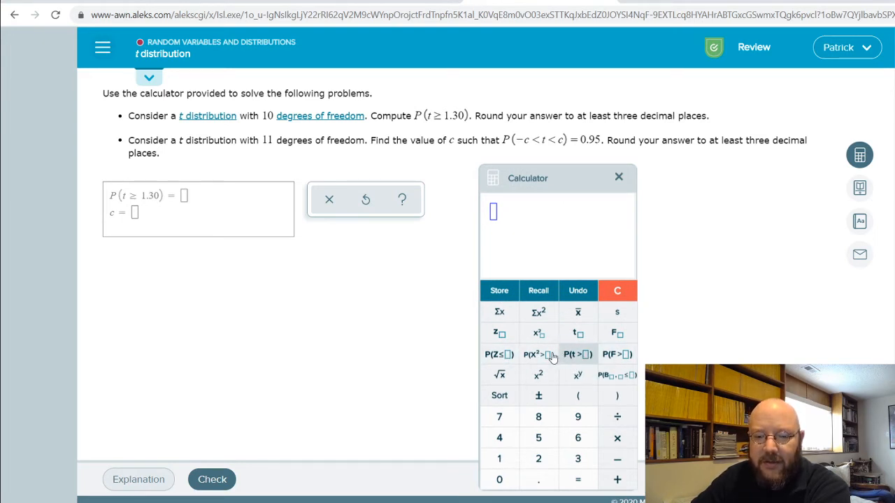
pyautogui.moveTo(447, 257)
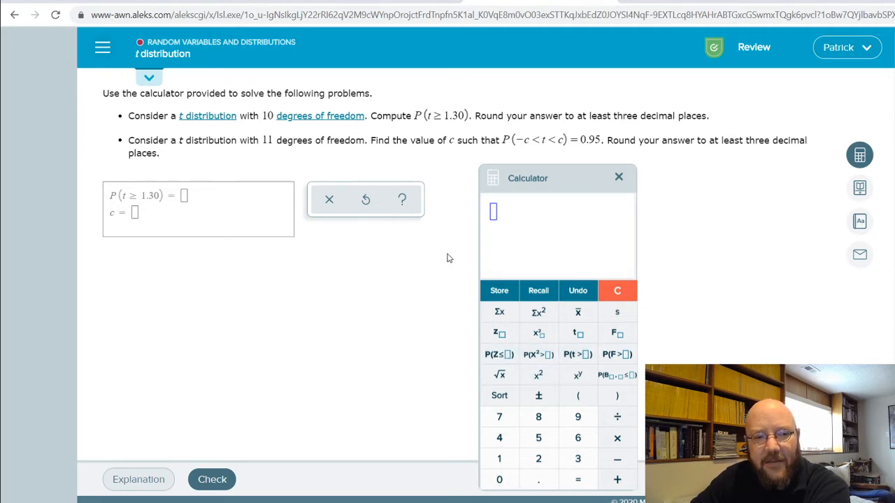
pyautogui.moveTo(128, 201)
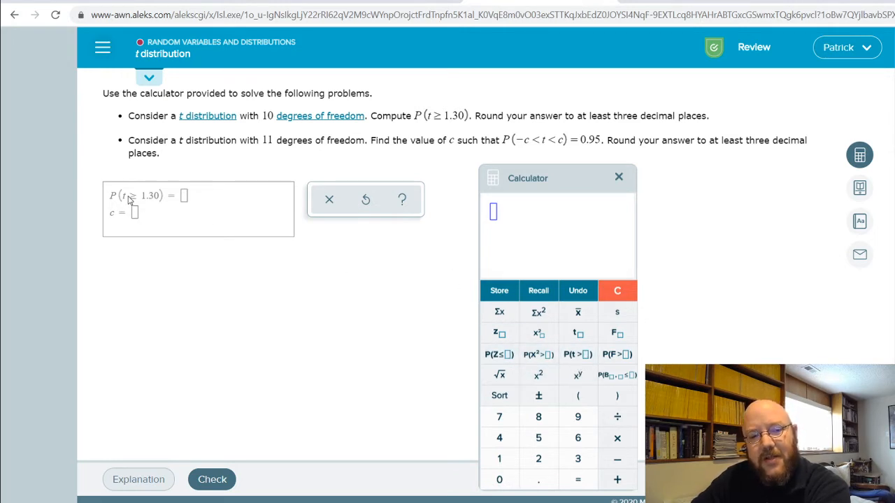
# Look up P(t ≥ 1.30) with 10 df in the calculator and enter 0.111 as the first answer
pyautogui.click(185, 196)
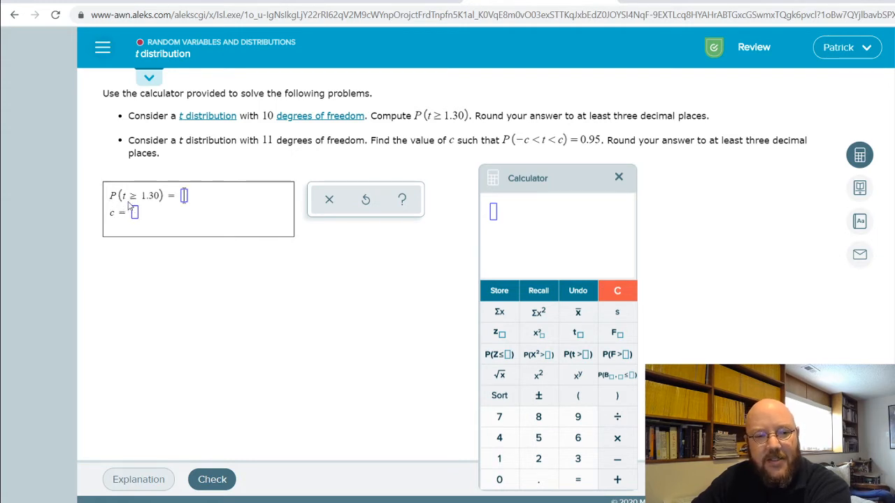
pyautogui.moveTo(617, 416)
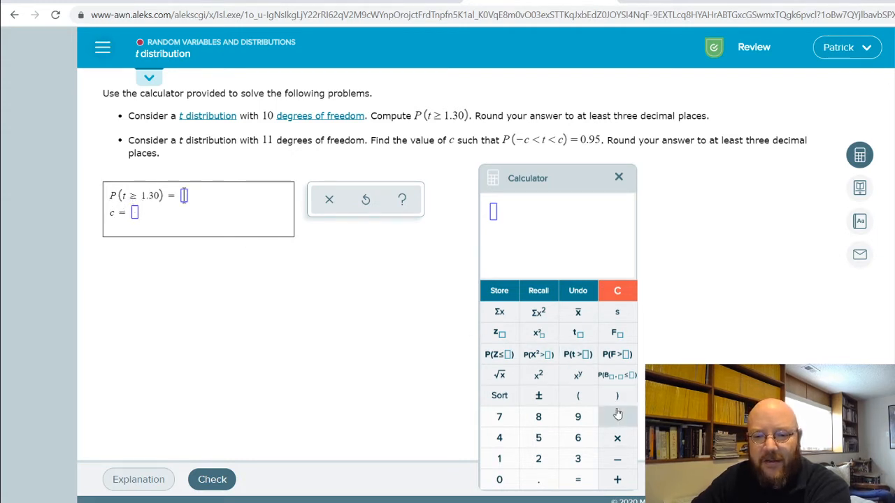
pyautogui.click(577, 355)
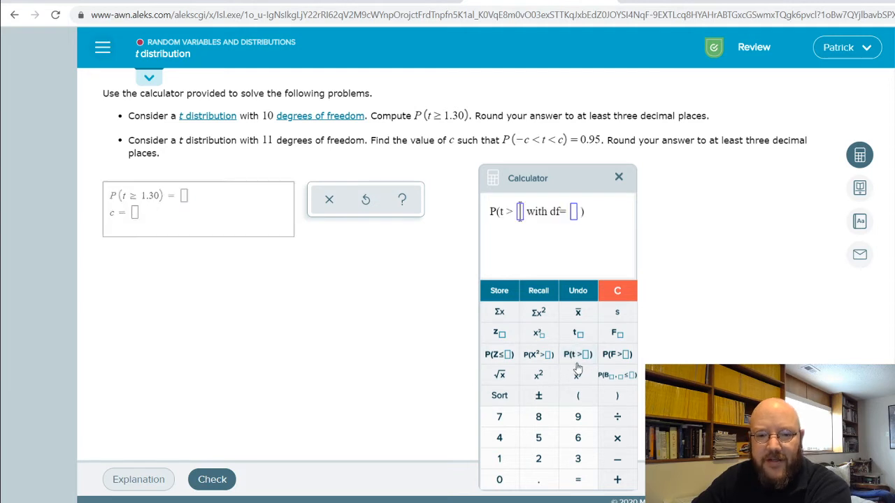
pyautogui.write('1.30')
pyautogui.click(573, 211)
pyautogui.write('10')
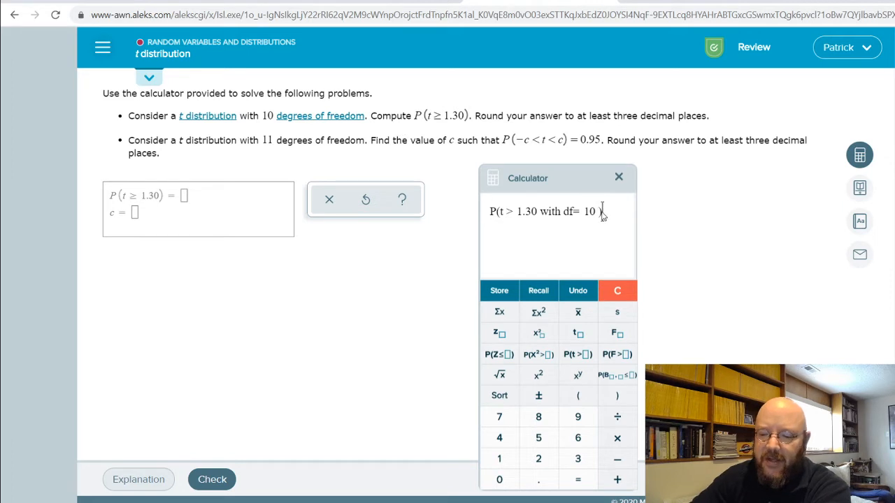
pyautogui.click(577, 479)
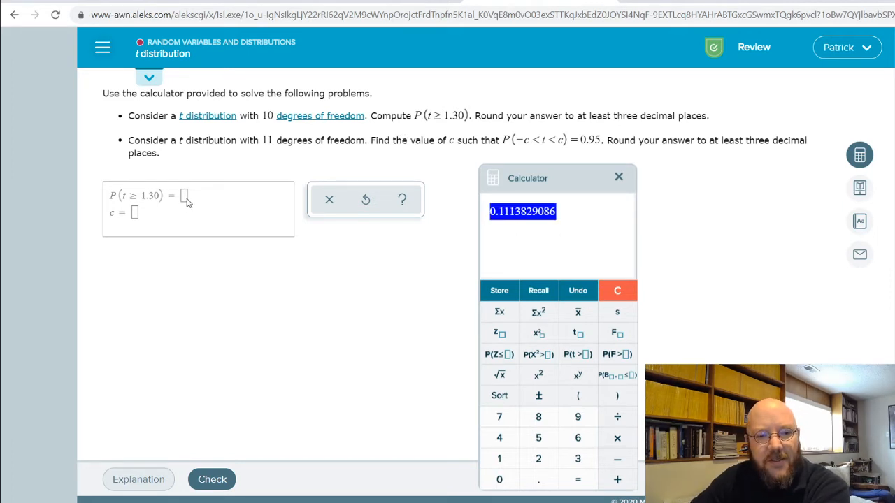
pyautogui.write('0.111')
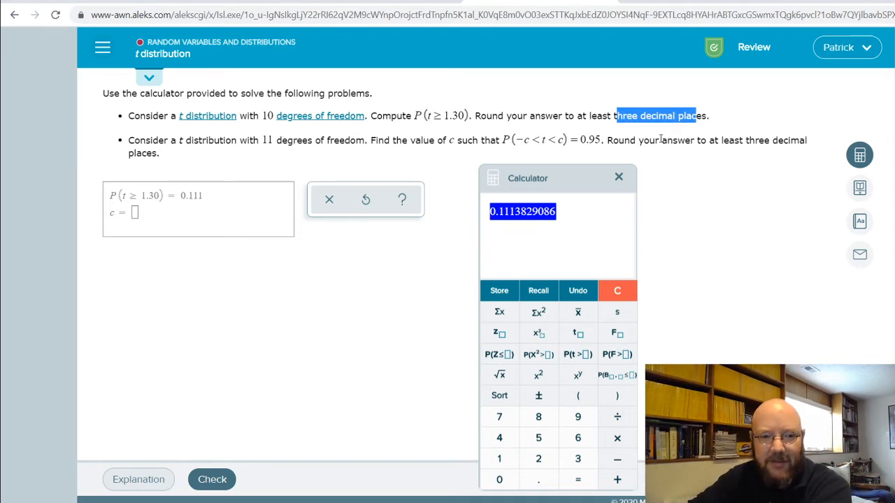
pyautogui.moveTo(715, 213)
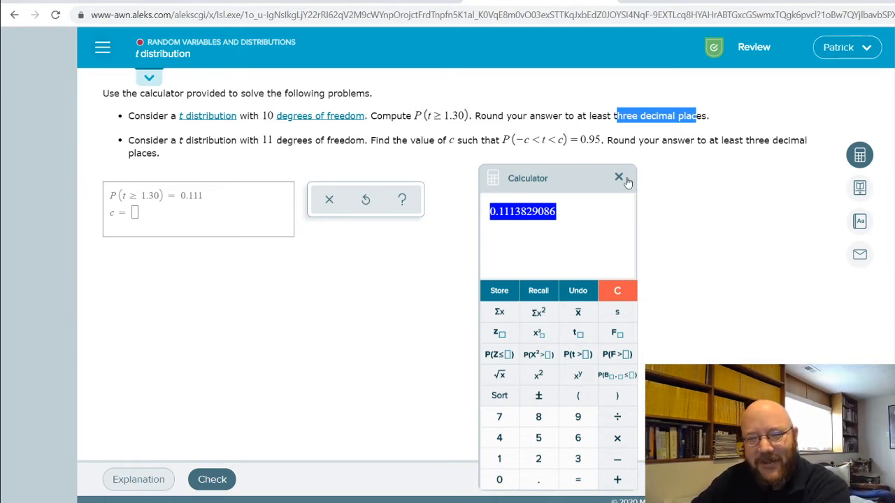
pyautogui.click(617, 176)
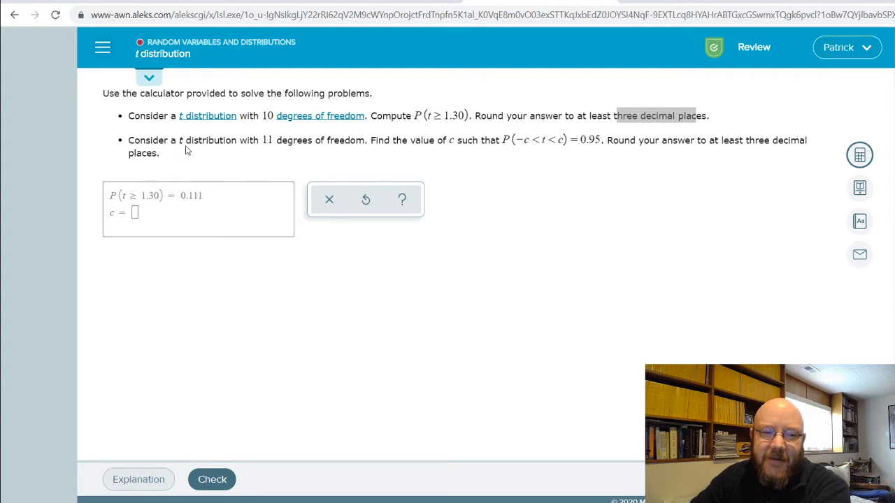
pyautogui.moveTo(411, 153)
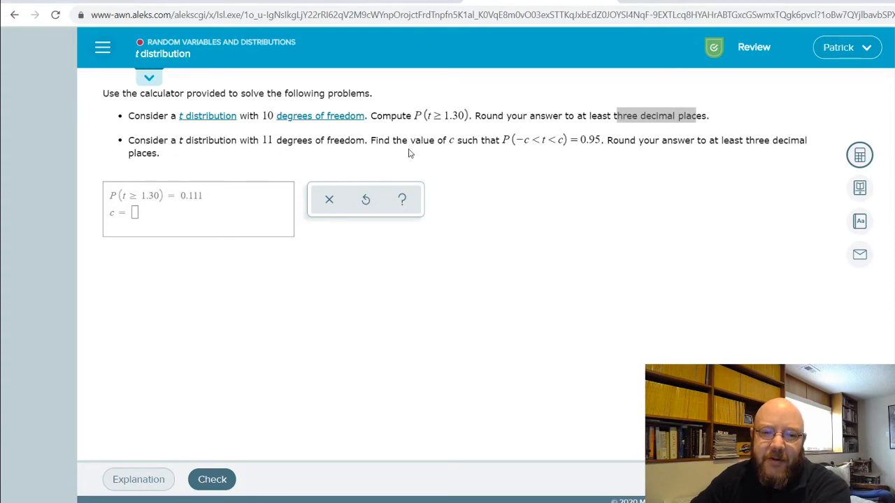
pyautogui.moveTo(826, 151)
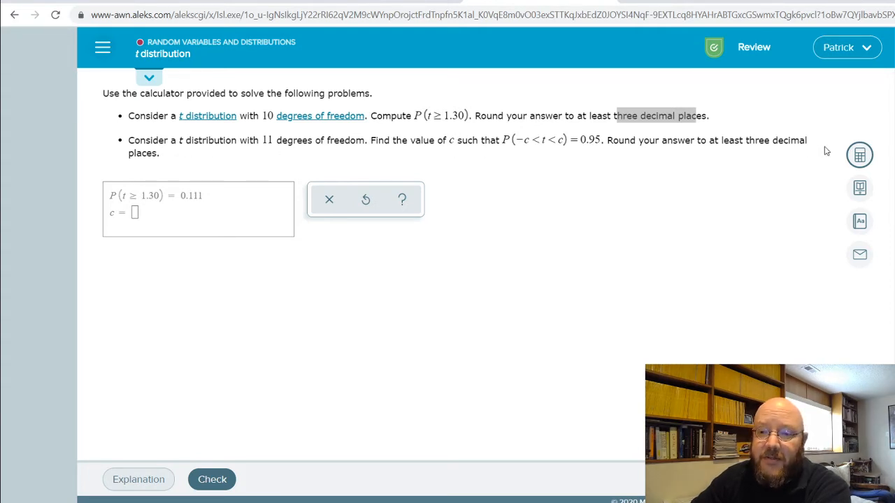
# Reopen the calculator and compute 1 − 0.95 to get the tail probability
pyautogui.click(858, 154)
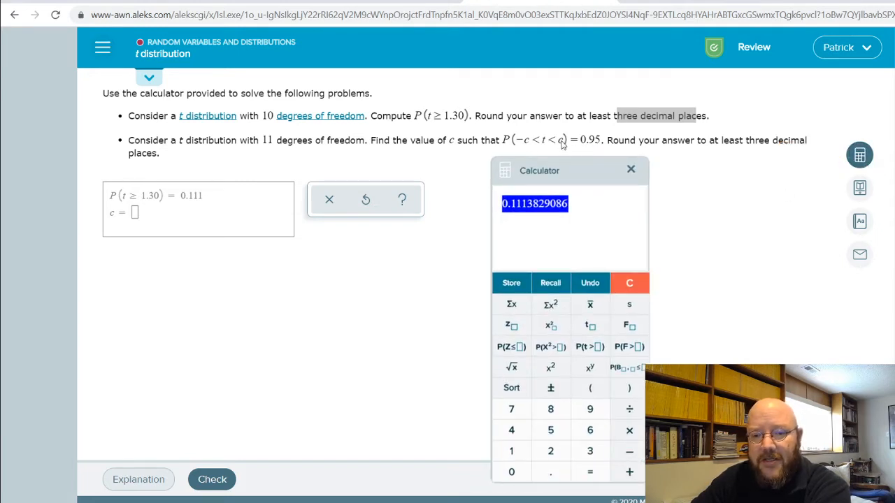
pyautogui.moveTo(523, 143)
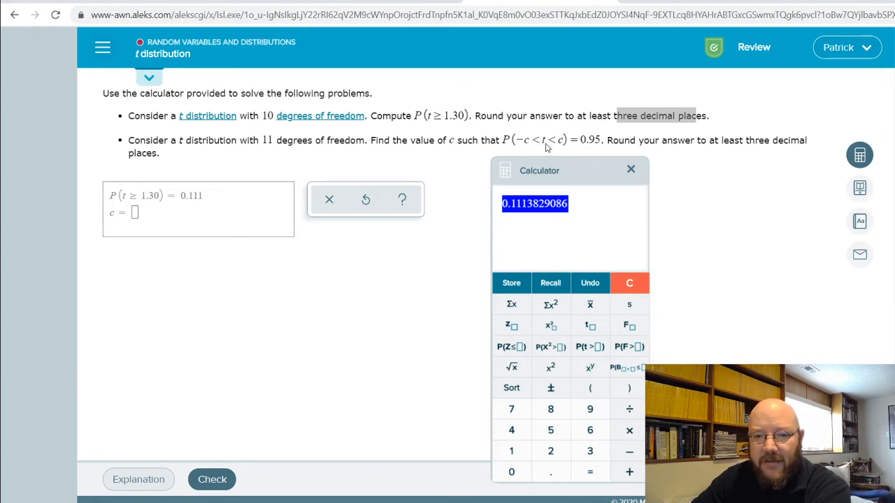
pyautogui.moveTo(549, 148)
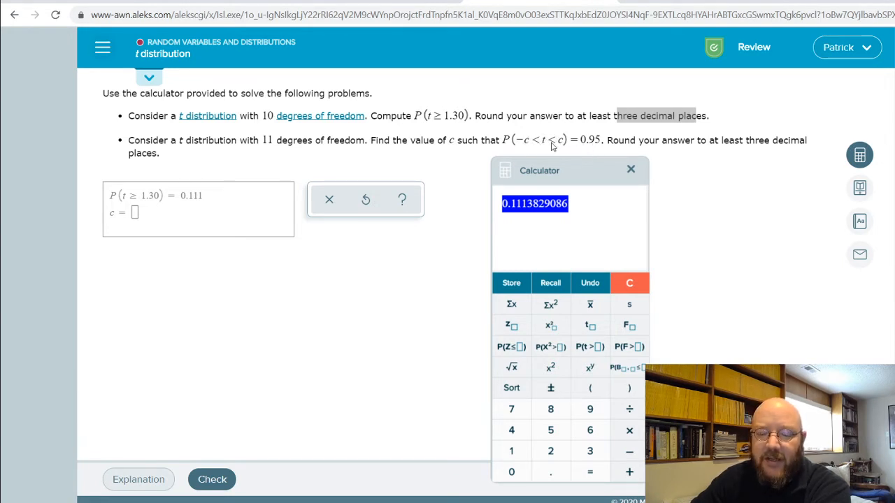
pyautogui.moveTo(544, 143)
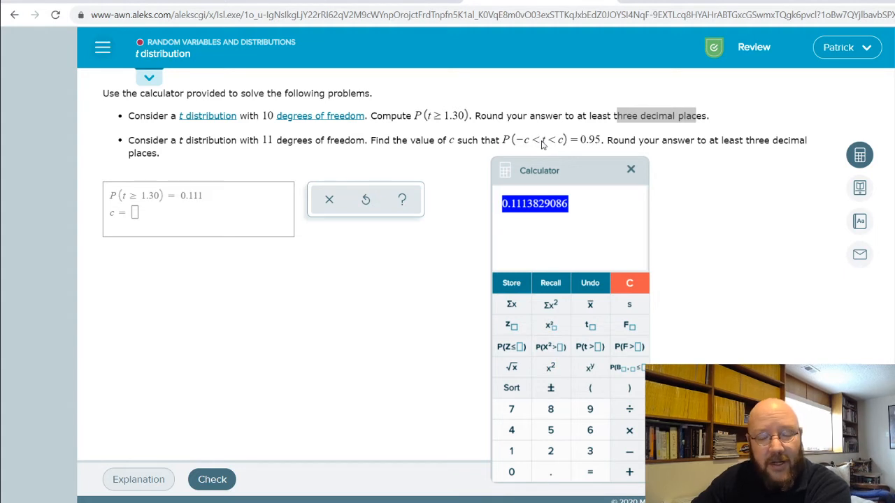
pyautogui.click(629, 283)
pyautogui.write('1 −')
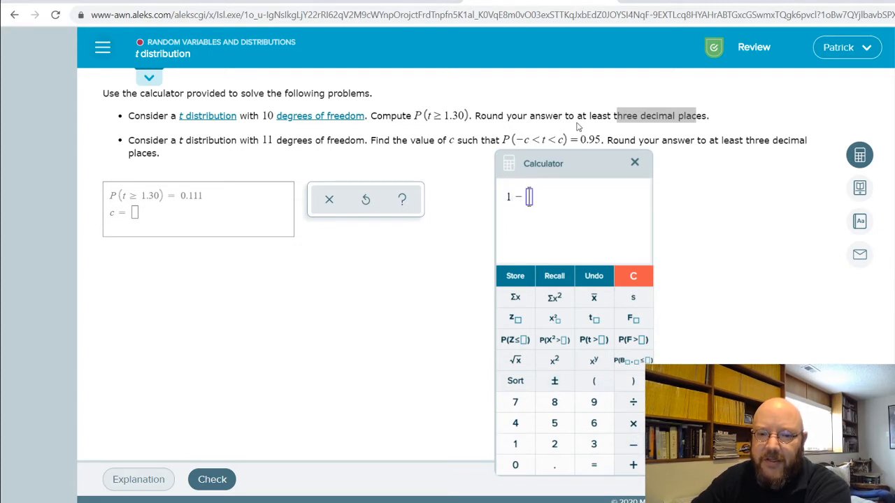
pyautogui.click(593, 402)
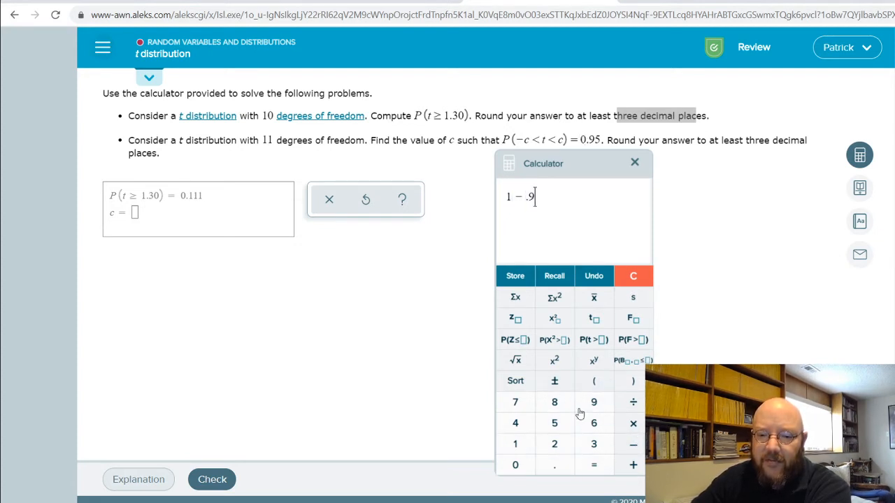
pyautogui.click(593, 464)
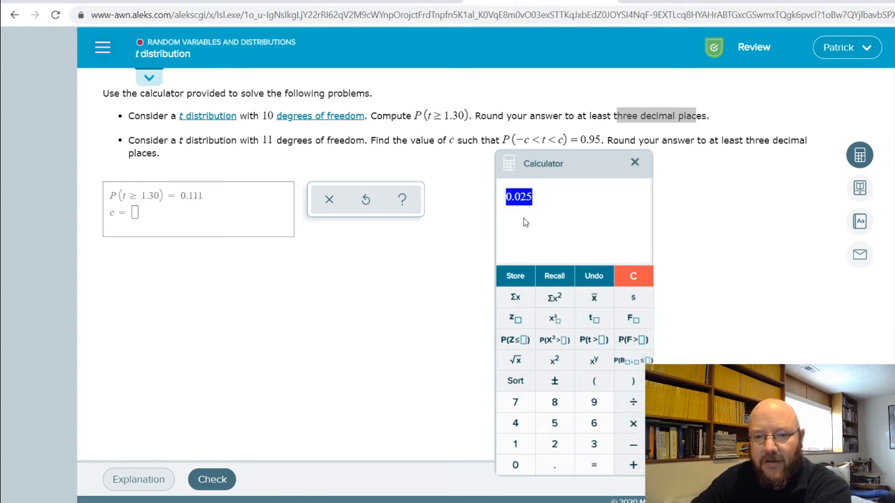
pyautogui.moveTo(554, 296)
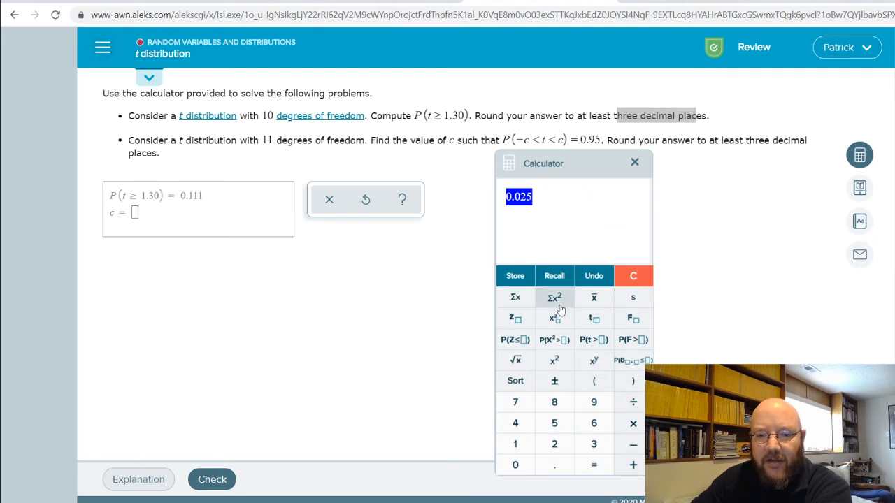
# Look up the critical t for 0.025 with 11 df (≈2.2010) and enter c = 2.20
pyautogui.click(592, 319)
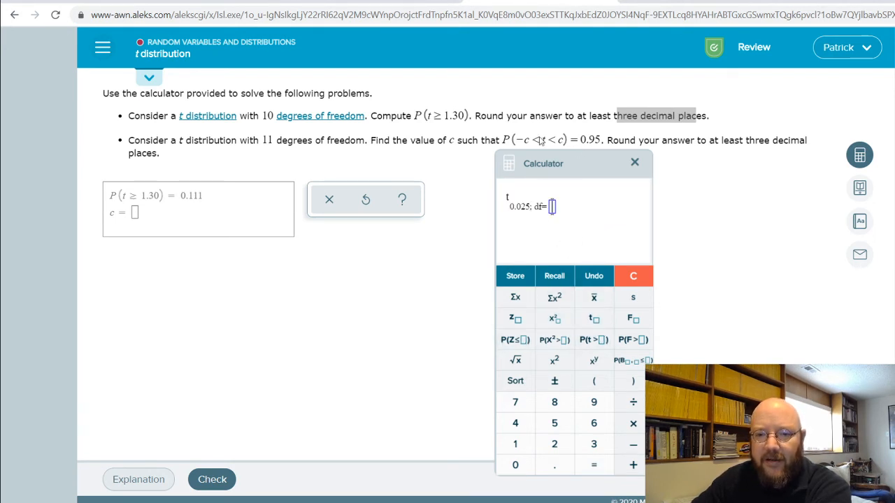
pyautogui.moveTo(514, 445)
pyautogui.write('11')
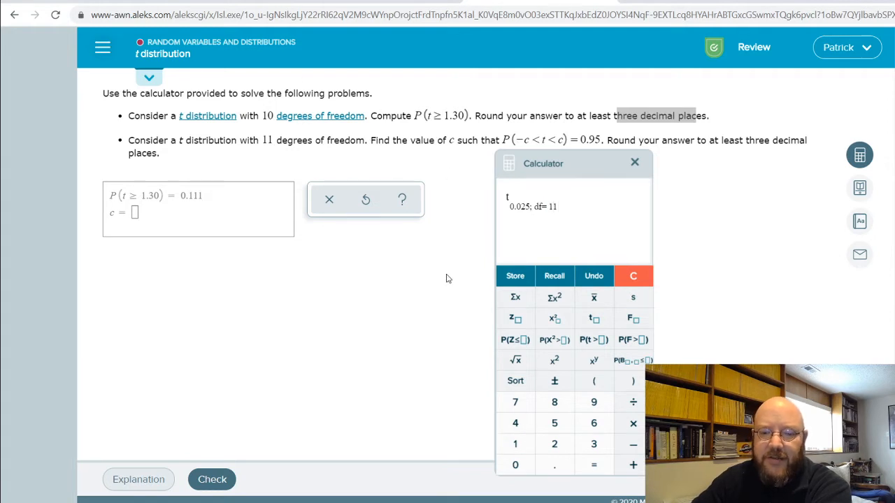
pyautogui.moveTo(592, 464)
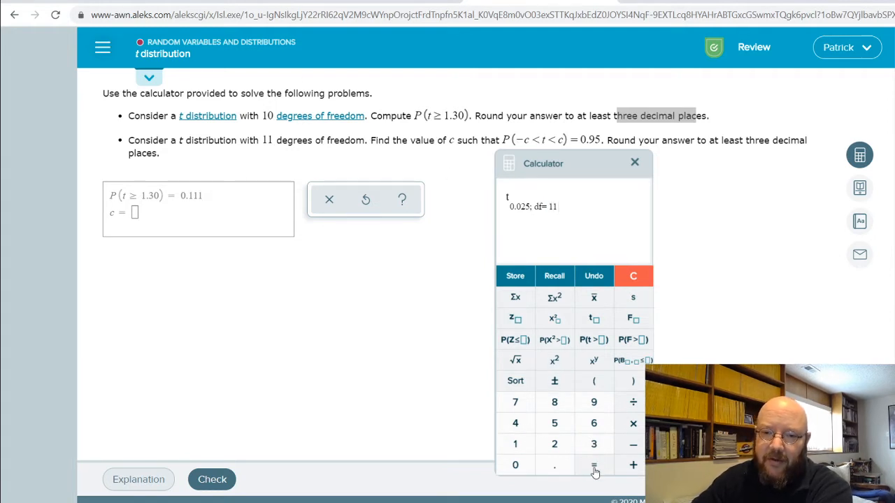
pyautogui.click(593, 464)
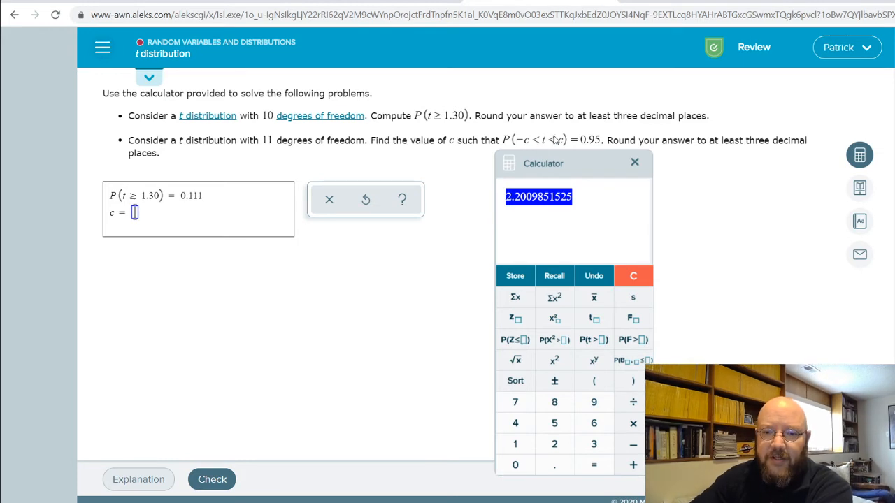
pyautogui.write('2.20')
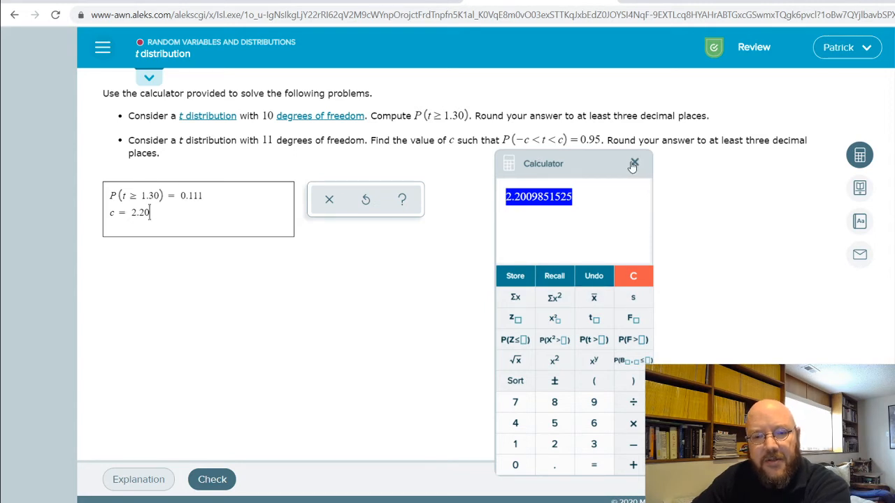
pyautogui.moveTo(137, 225)
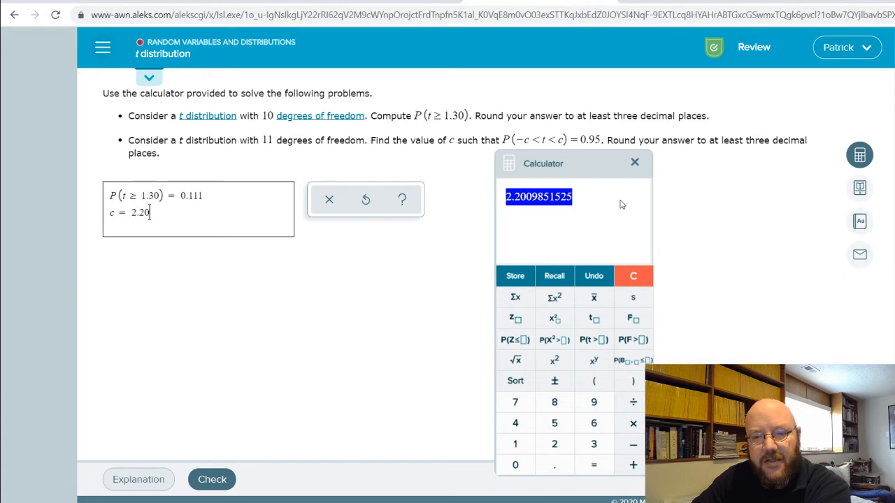
# Close the calculator and submit both answers for checking
pyautogui.click(635, 162)
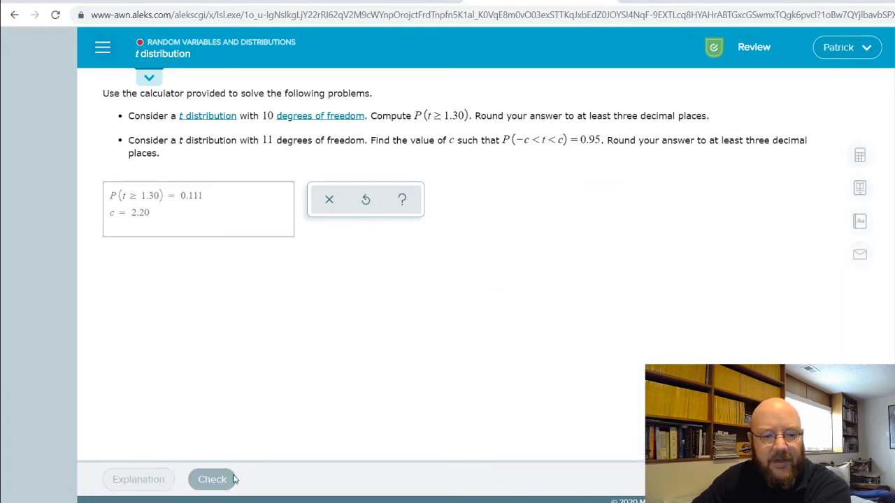
pyautogui.click(213, 479)
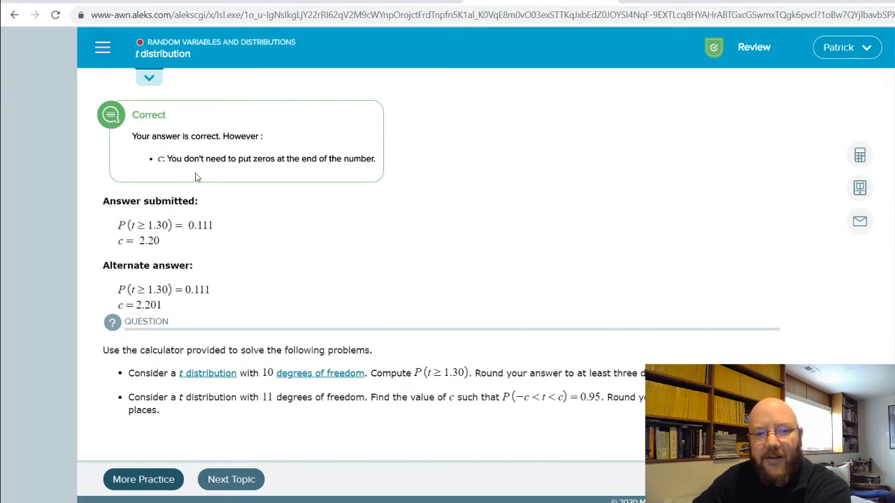
pyautogui.moveTo(305, 173)
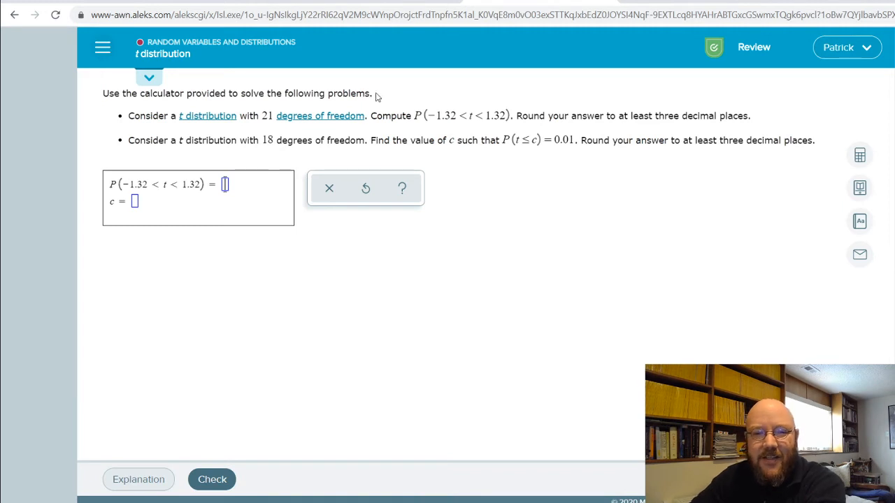
pyautogui.moveTo(425, 121)
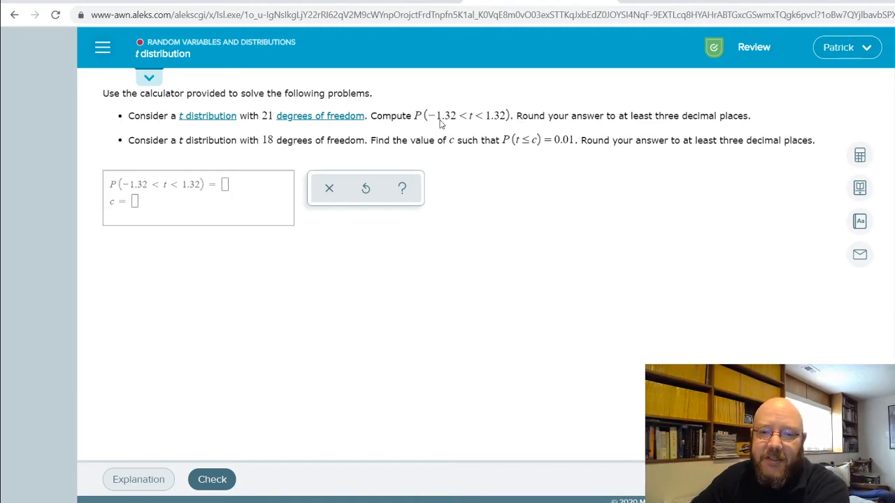
pyautogui.moveTo(455, 124)
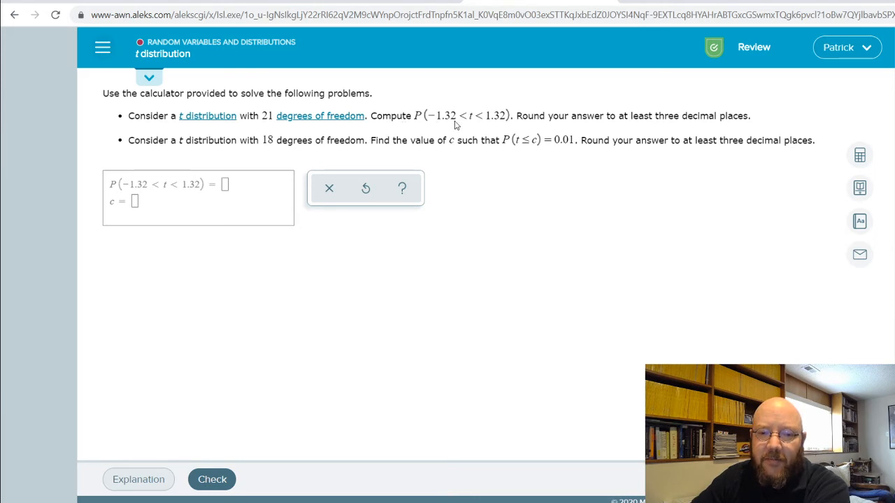
pyautogui.moveTo(490, 137)
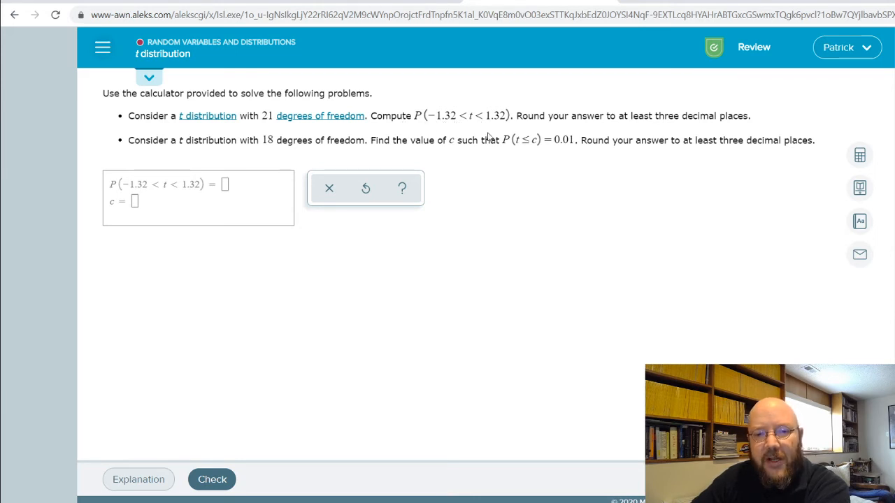
pyautogui.moveTo(476, 120)
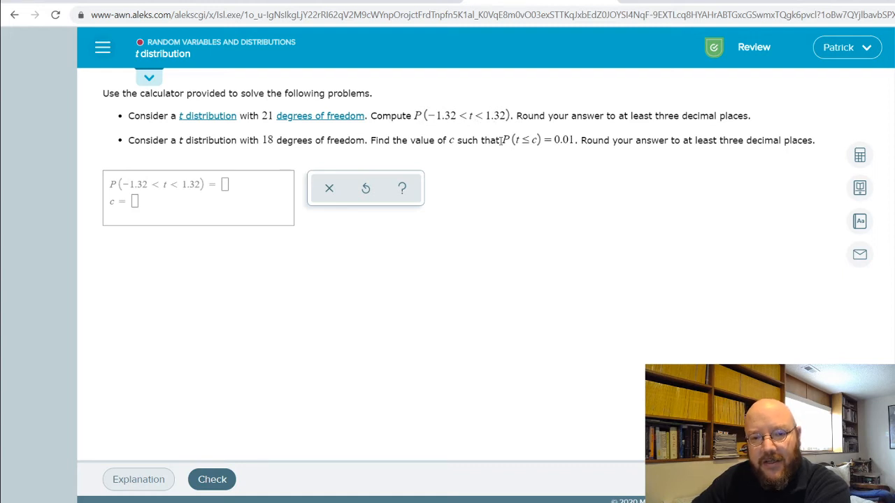
# Start a P(t > −1.32) − P(t > 1.32) expression with 21 df, then clear it to start over
pyautogui.click(858, 154)
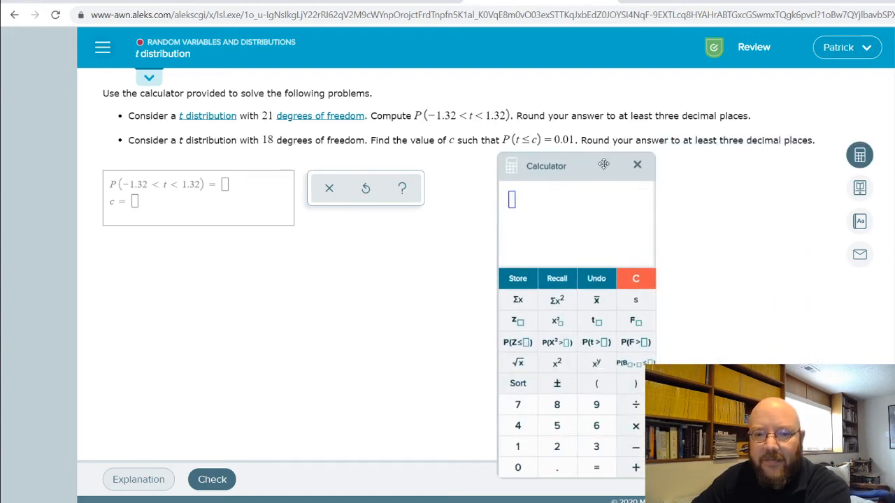
pyautogui.moveTo(634, 364)
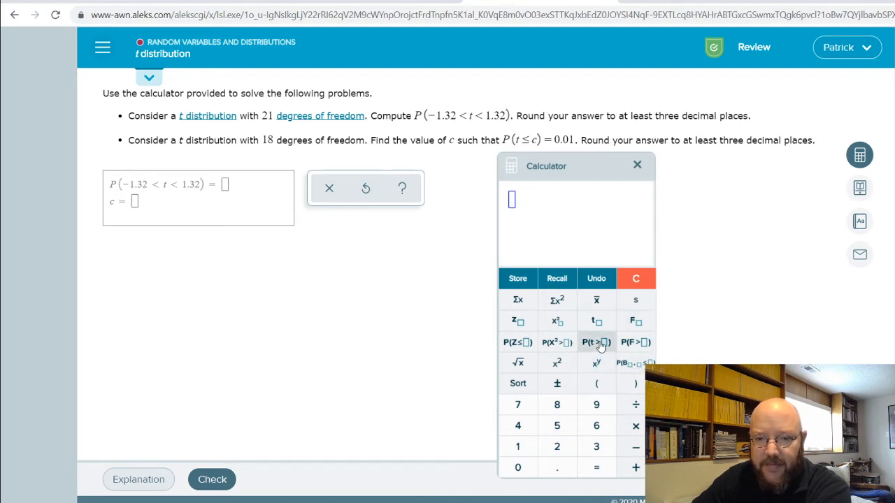
pyautogui.click(595, 341)
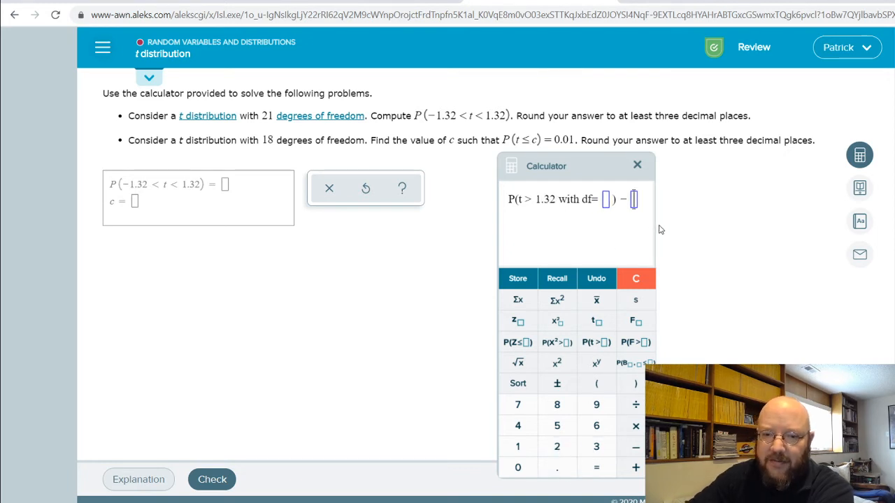
pyautogui.moveTo(596, 341)
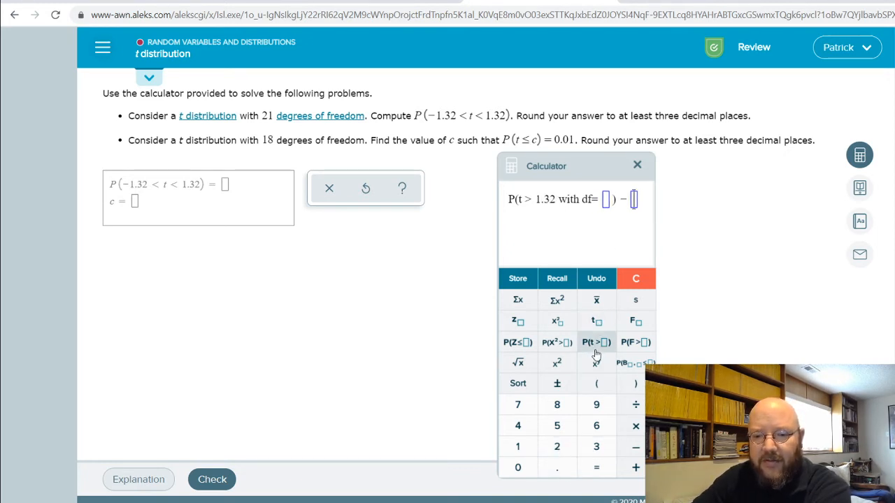
pyautogui.click(596, 341)
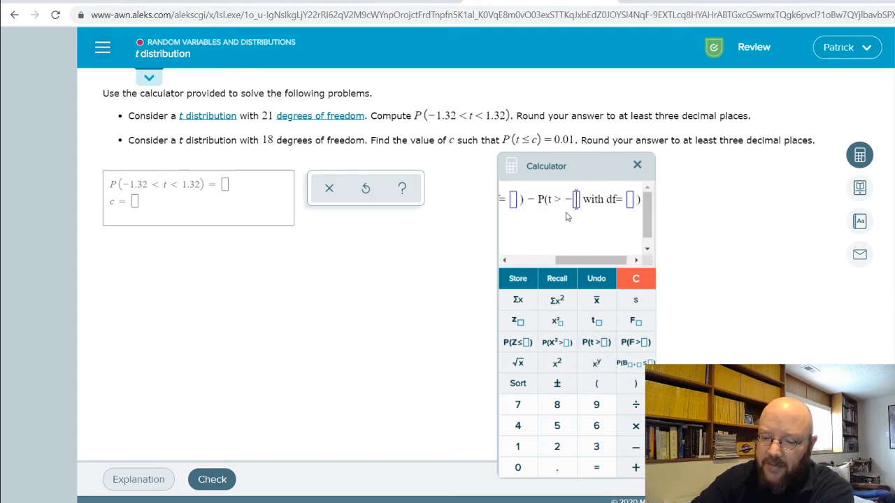
pyautogui.write('1.32')
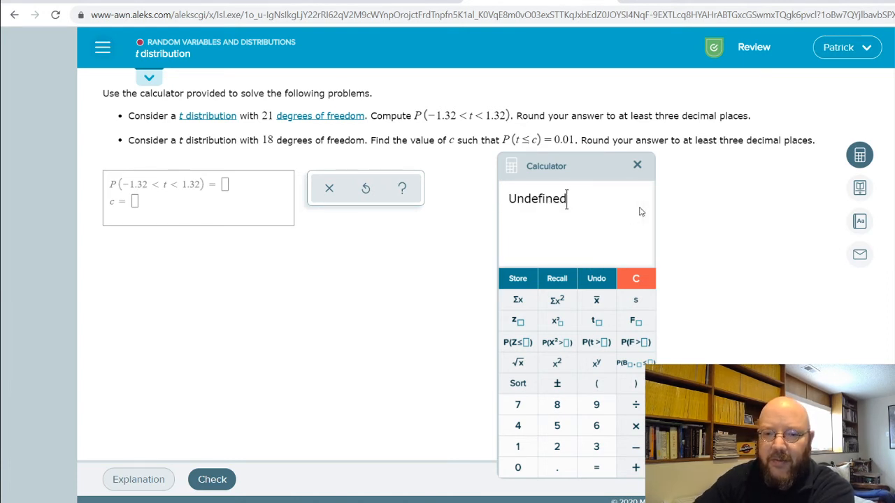
pyautogui.moveTo(682, 262)
pyautogui.write('−1.32')
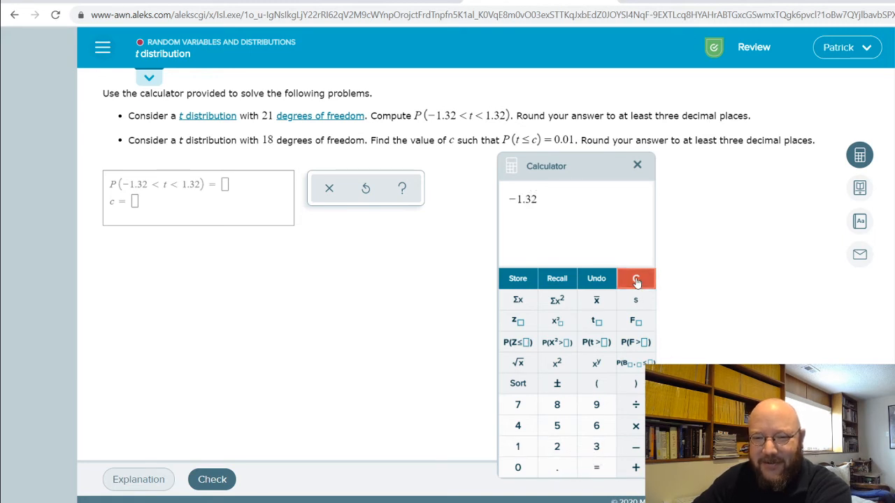
pyautogui.click(635, 278)
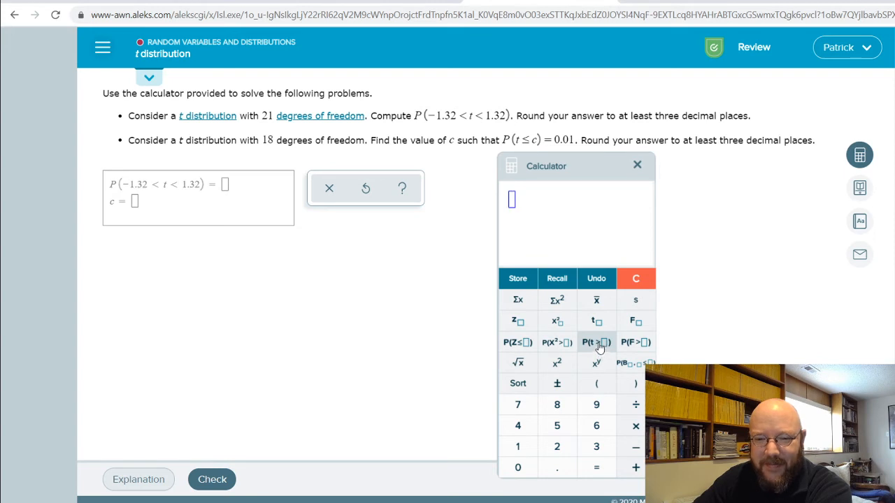
# Rebuild P(t > −1.32, df=21) − P(t > 1.32, df=21) to get about 0.79895623734
pyautogui.click(595, 341)
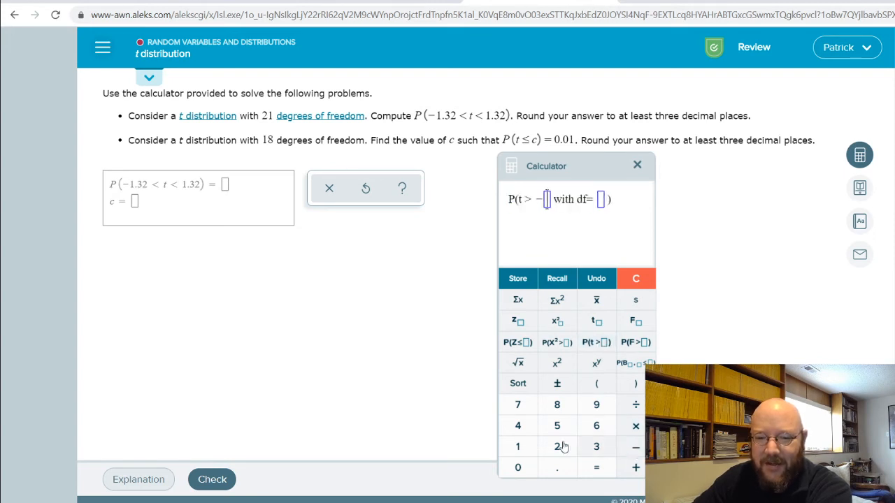
pyautogui.write('1.32')
pyautogui.click(600, 199)
pyautogui.write('21')
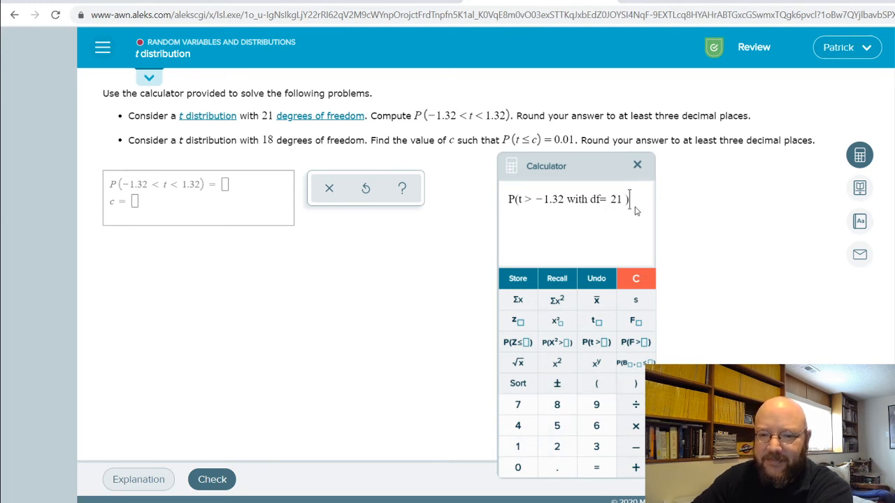
pyautogui.click(595, 341)
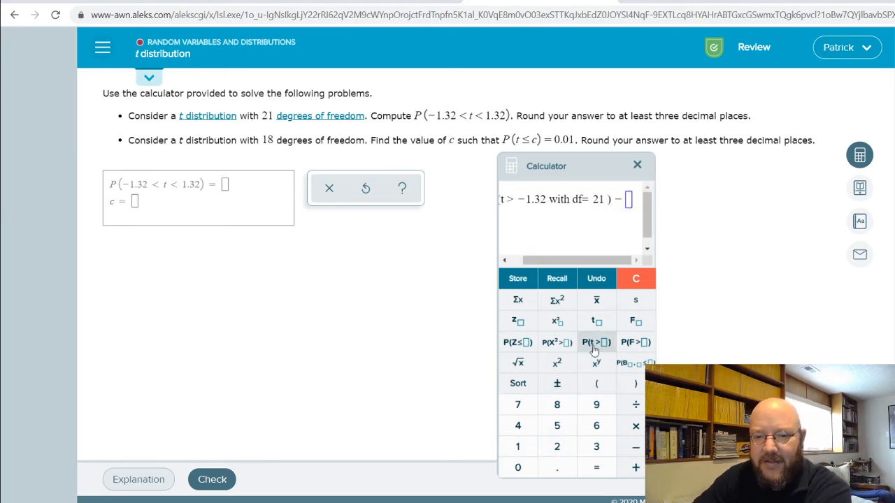
pyautogui.click(595, 341)
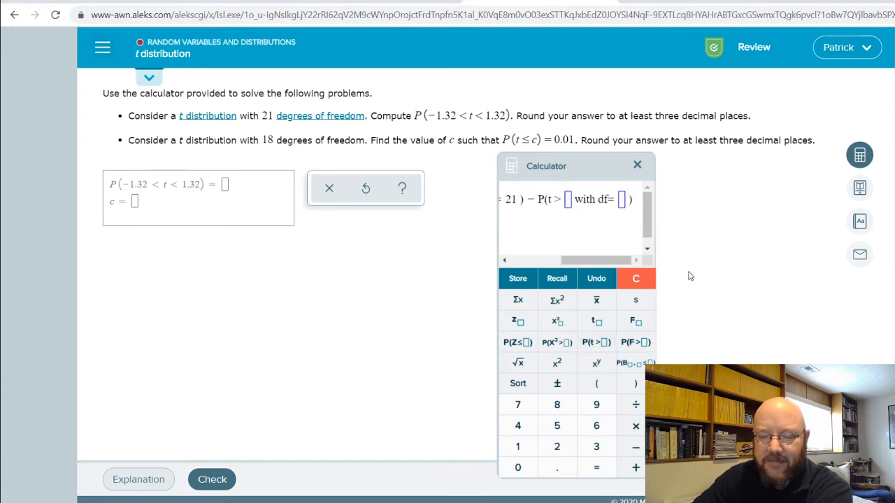
pyautogui.write('1.32')
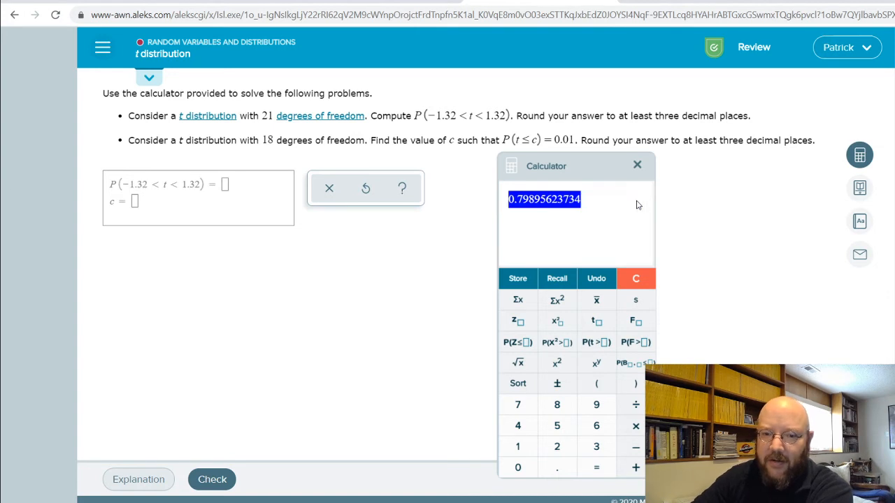
pyautogui.moveTo(533, 211)
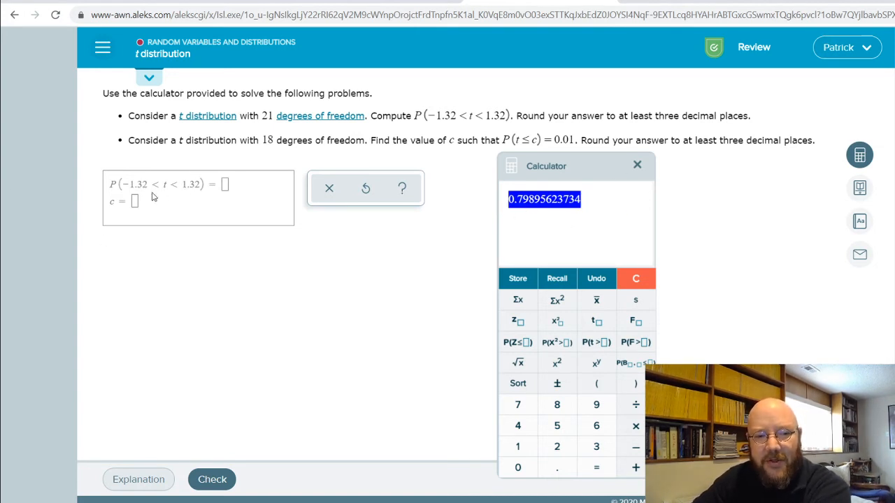
# Enter 0.80 as the probability answer and close the calculator
pyautogui.click(224, 184)
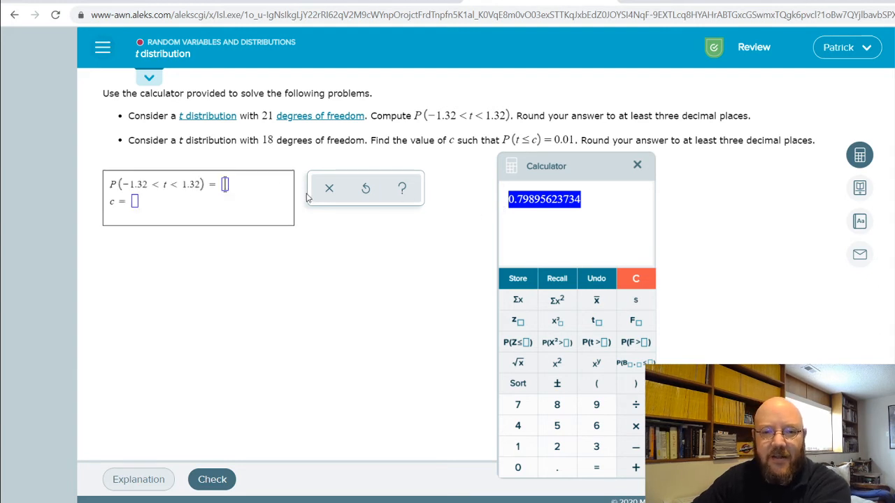
pyautogui.write('0.80')
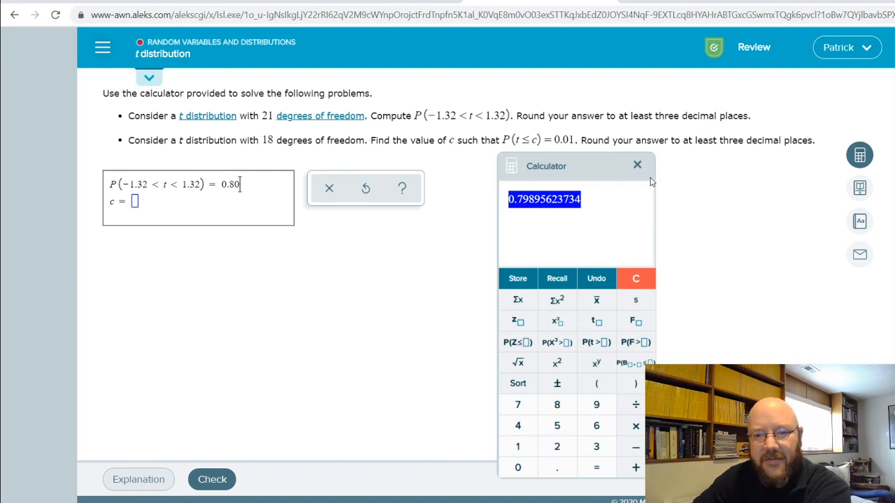
pyautogui.click(637, 165)
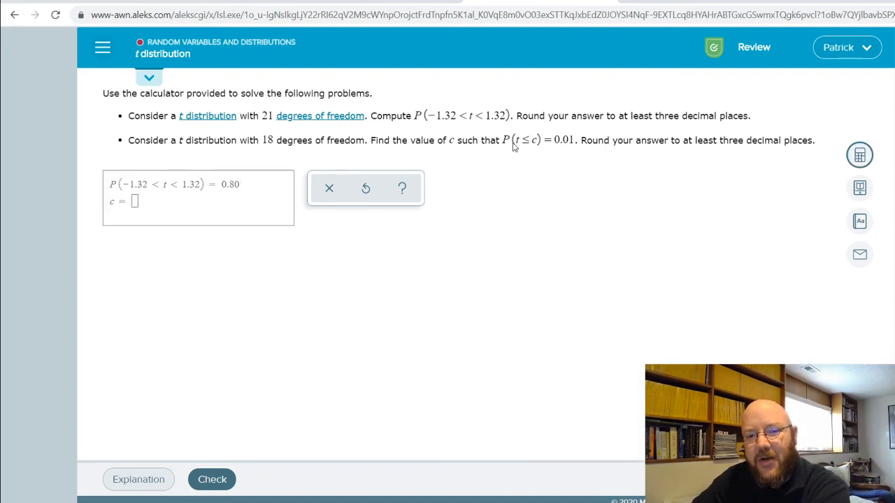
pyautogui.moveTo(532, 150)
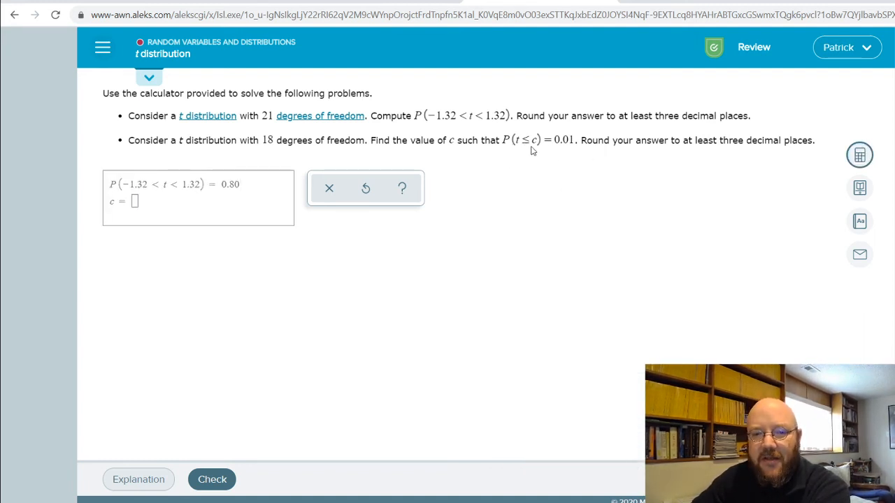
pyautogui.moveTo(858, 154)
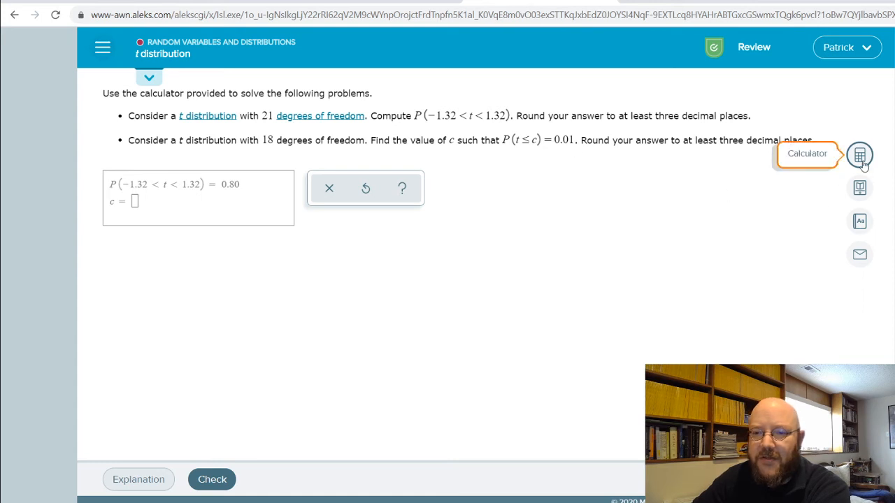
# Reopen the calculator and insert a critical t-value lookup expression
pyautogui.click(858, 154)
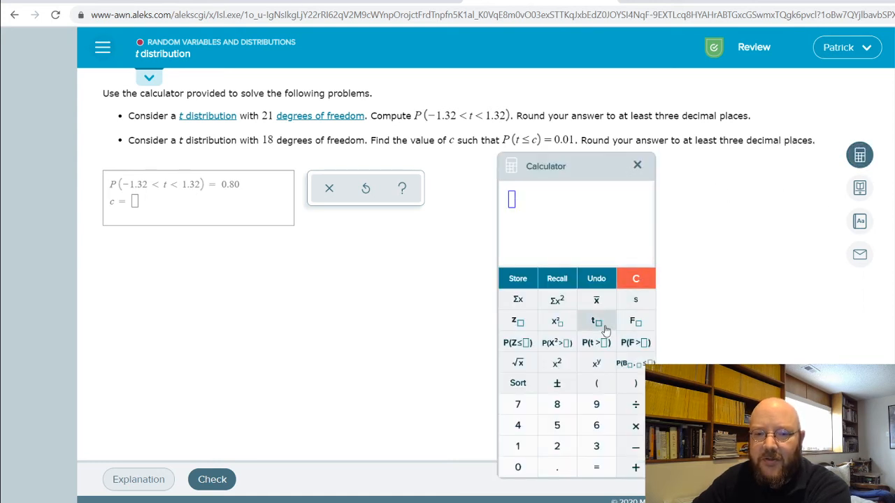
pyautogui.click(595, 320)
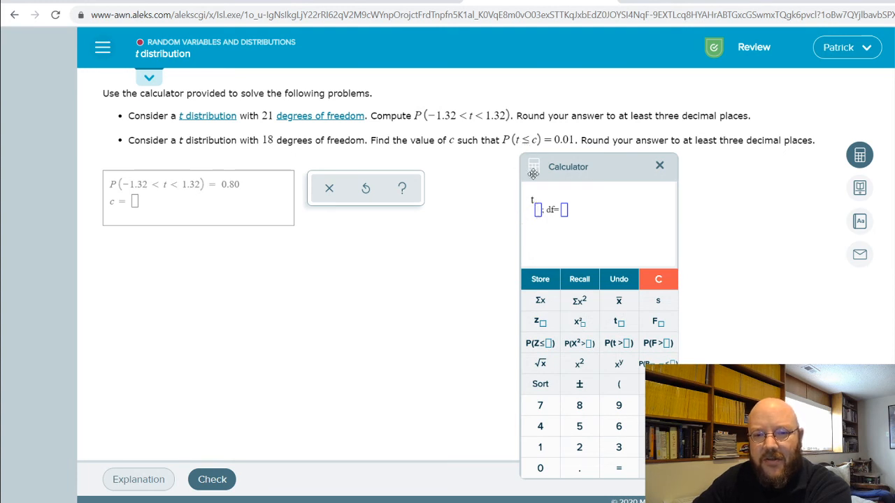
pyautogui.moveTo(526, 144)
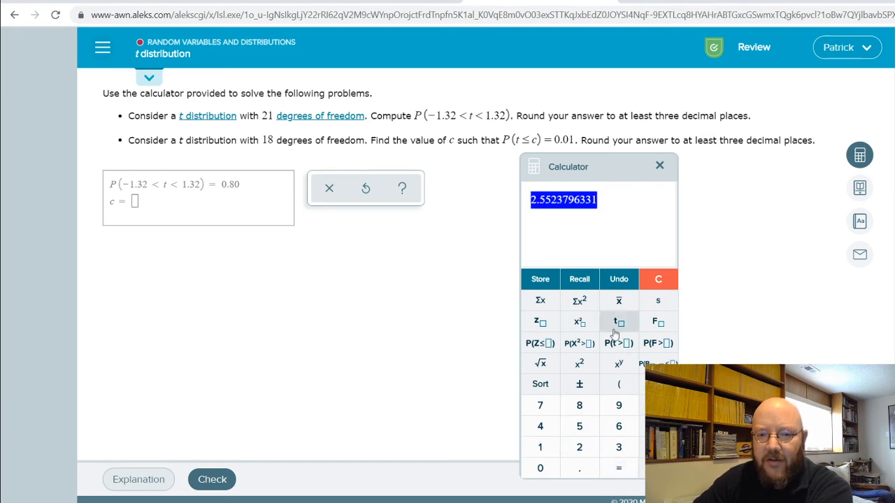
pyautogui.moveTo(538, 210)
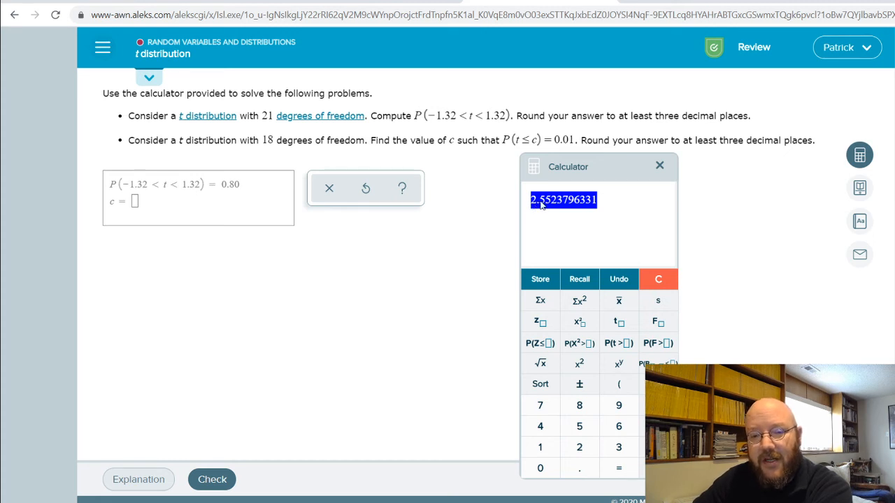
pyautogui.moveTo(559, 149)
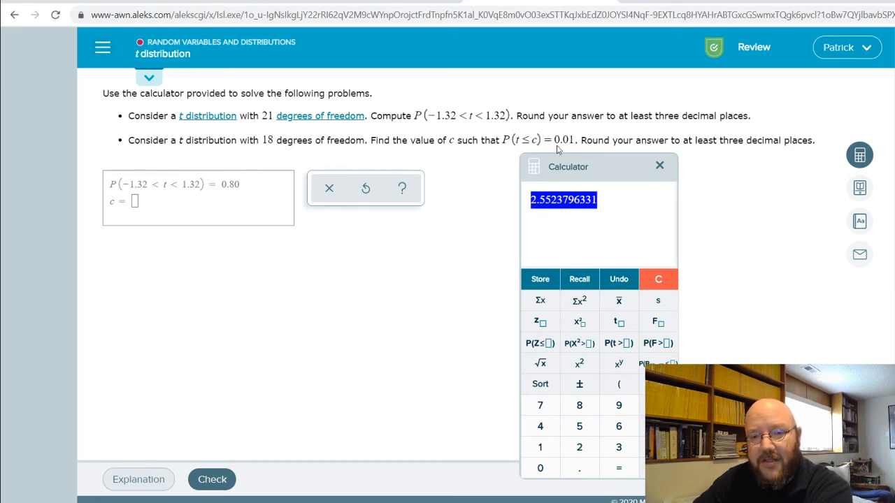
pyautogui.moveTo(486, 239)
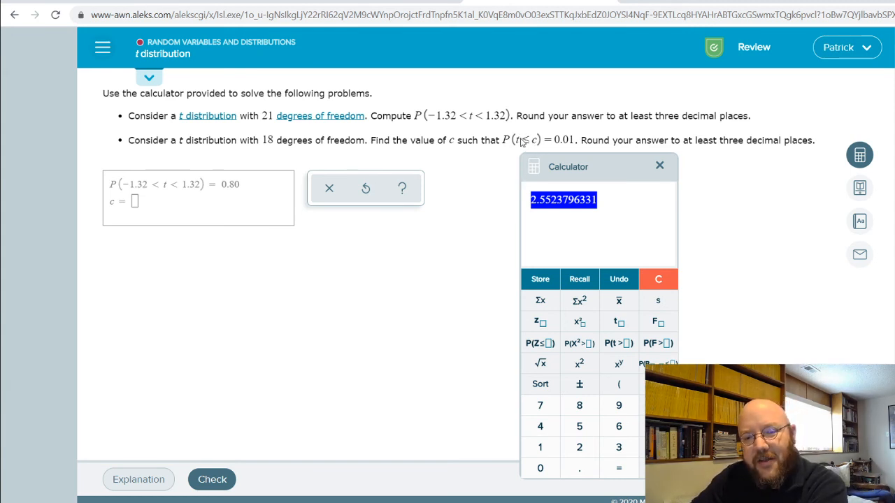
pyautogui.moveTo(530, 155)
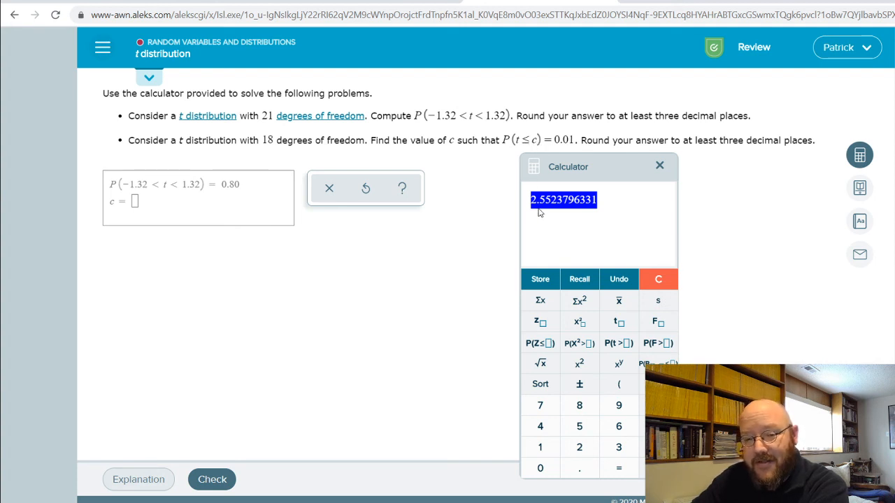
pyautogui.moveTo(654, 274)
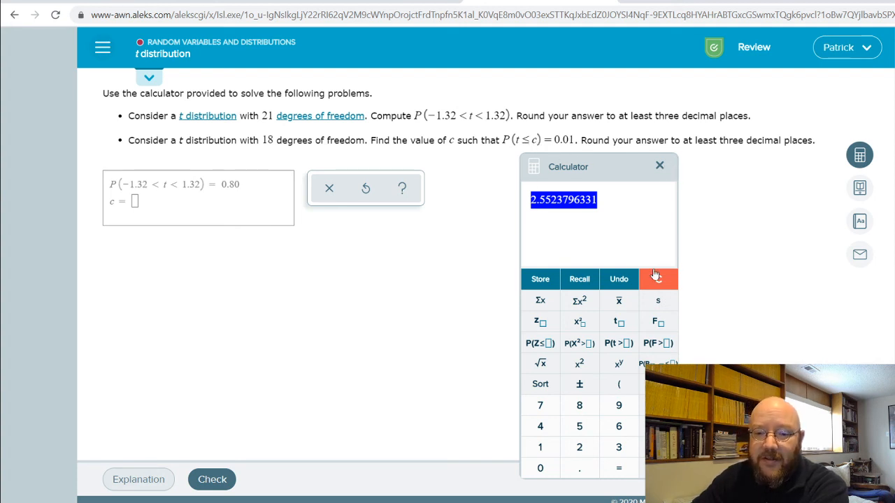
# Compute 1 − .01 = 0.99, look up t(0.99, df=18) ≈ −2.5524, and enter c = −2.552
pyautogui.click(657, 280)
pyautogui.write('1 − .01')
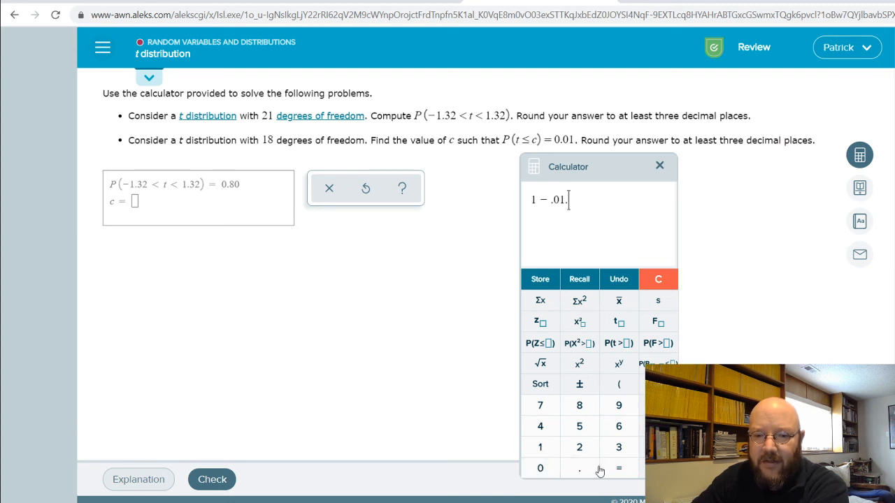
pyautogui.click(618, 467)
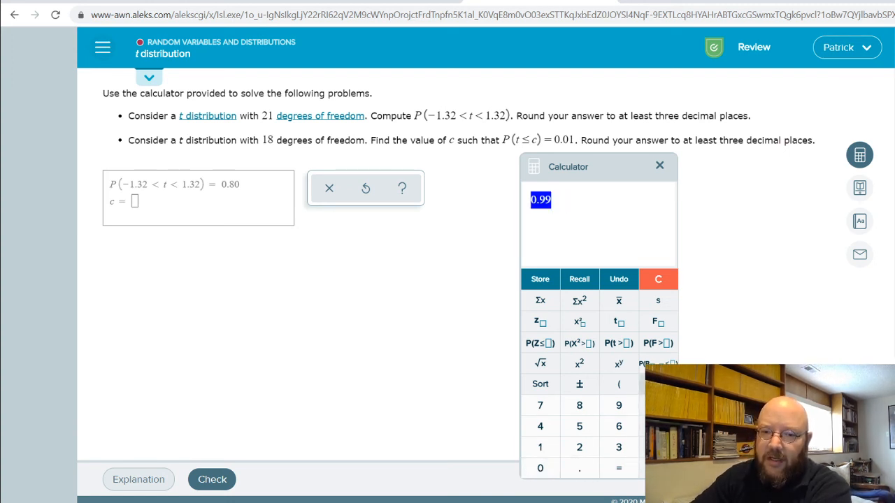
pyautogui.click(618, 322)
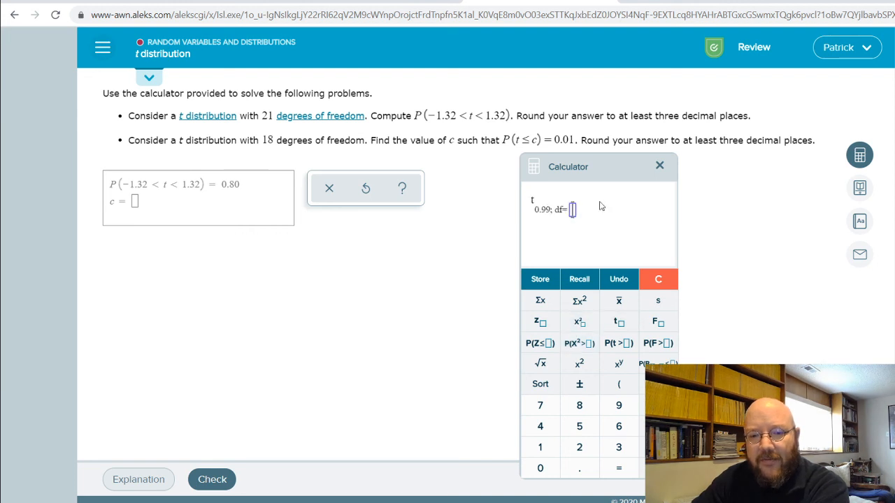
pyautogui.moveTo(525, 147)
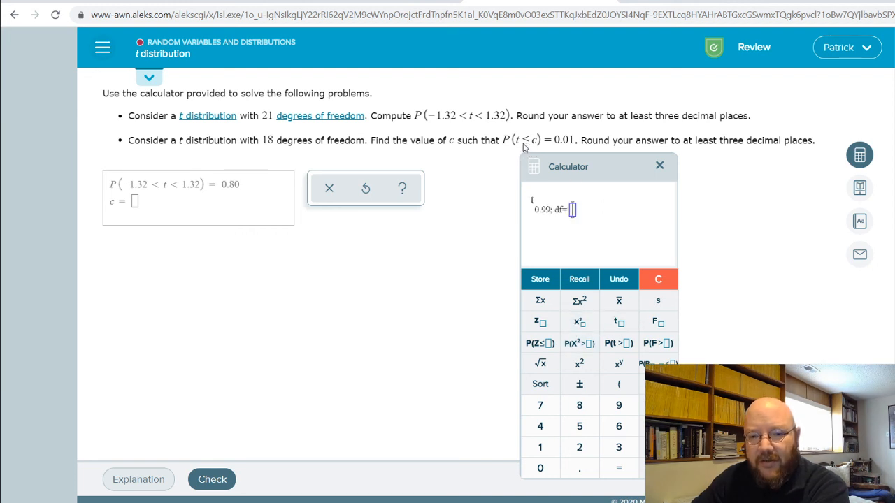
pyautogui.moveTo(544, 160)
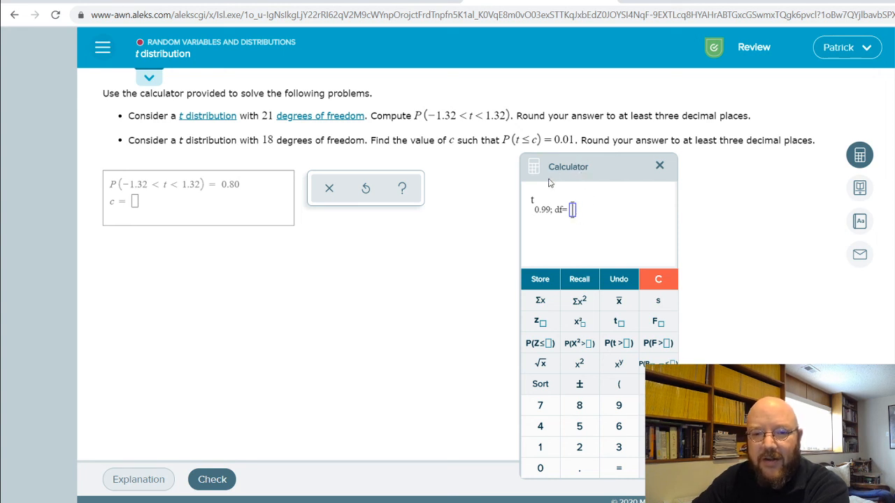
pyautogui.click(540, 448)
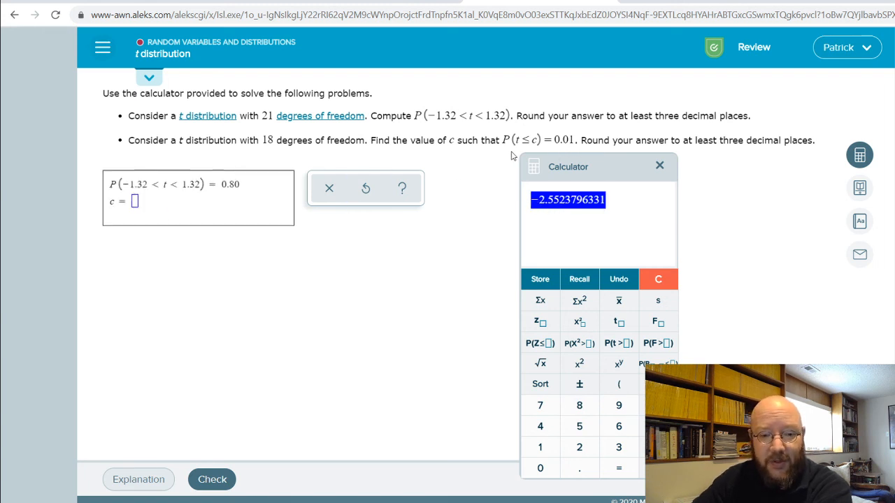
pyautogui.write('-2.2')
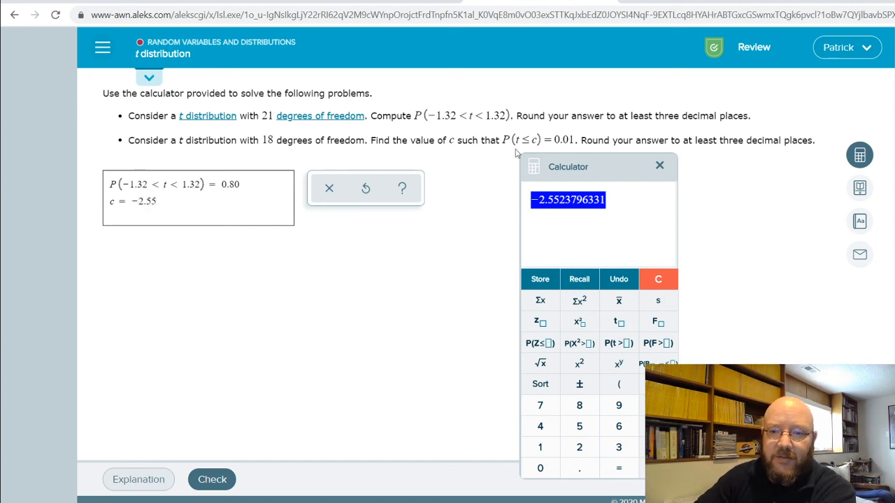
pyautogui.moveTo(677, 132)
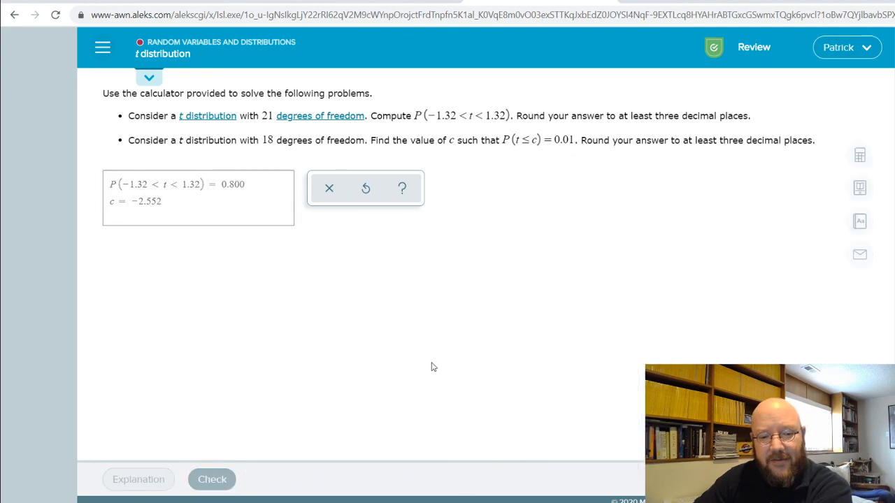
# Submit both answers for checking
pyautogui.click(213, 480)
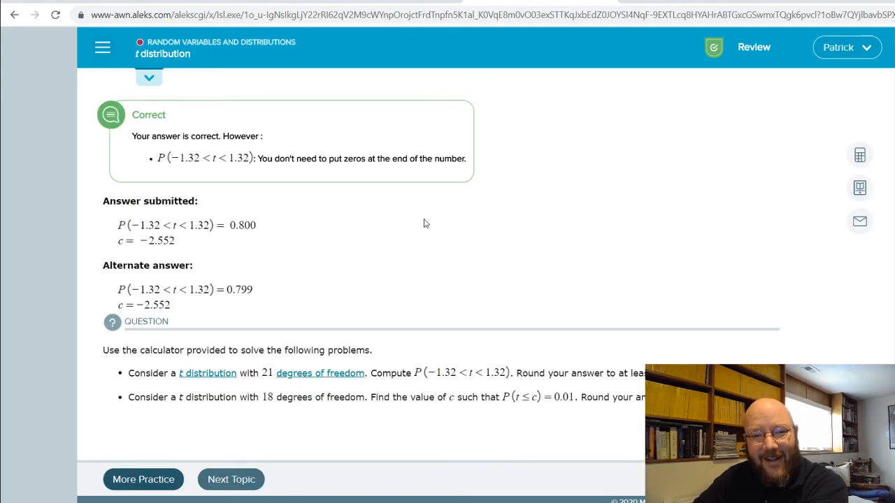
pyautogui.moveTo(478, 194)
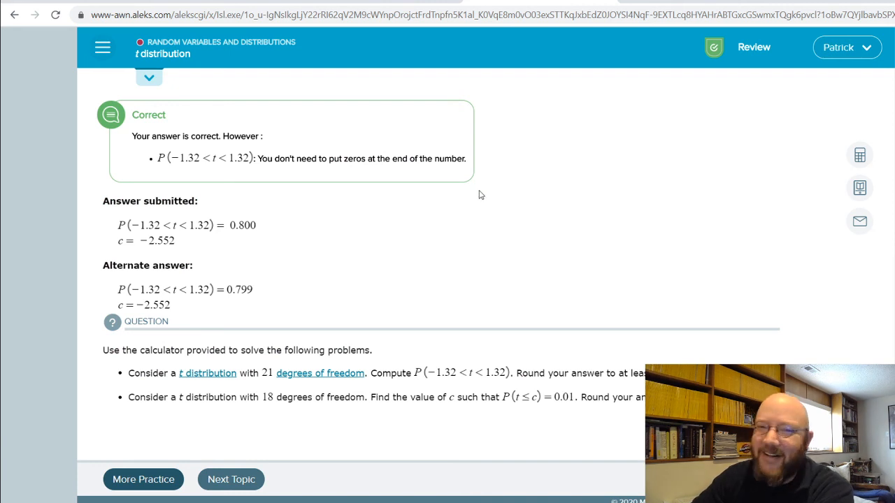